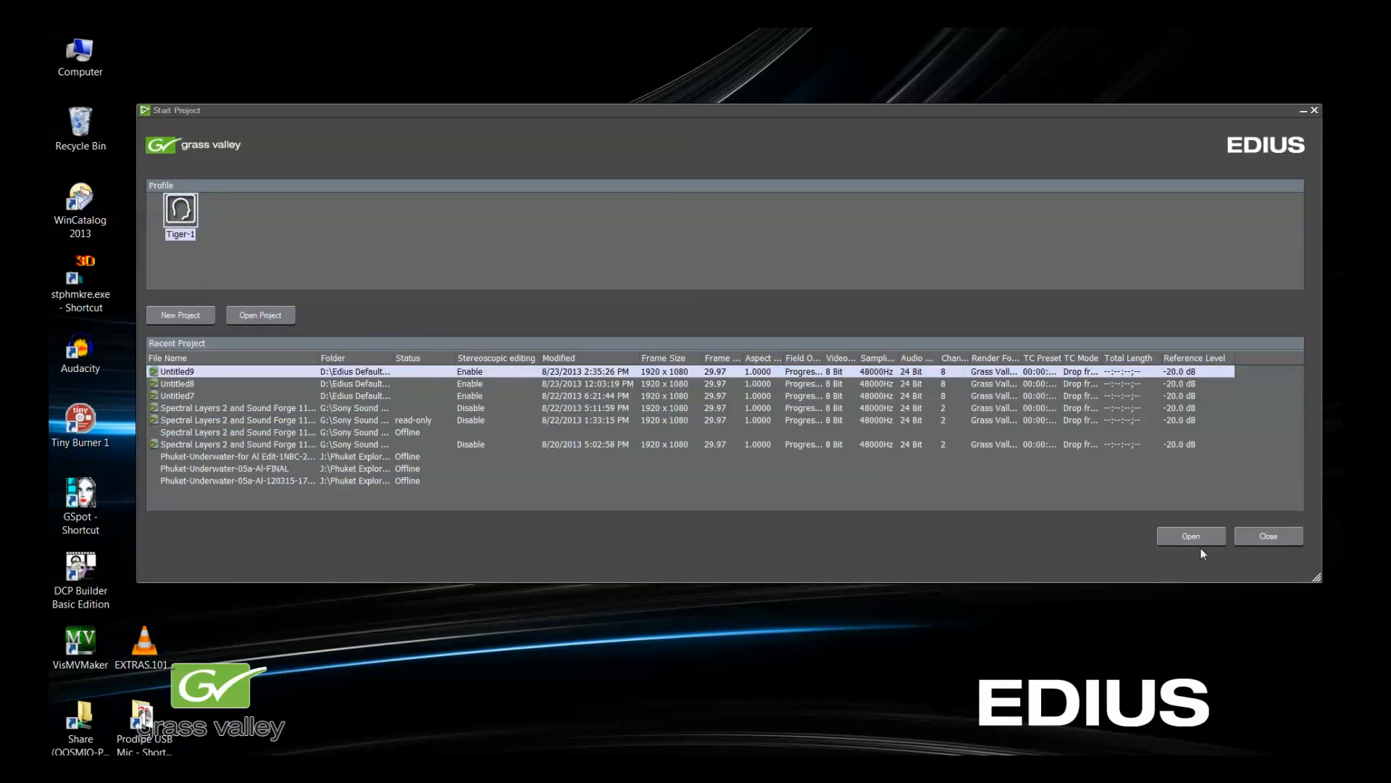
{"action": "mouse_move", "coordinate": [904, 532]}
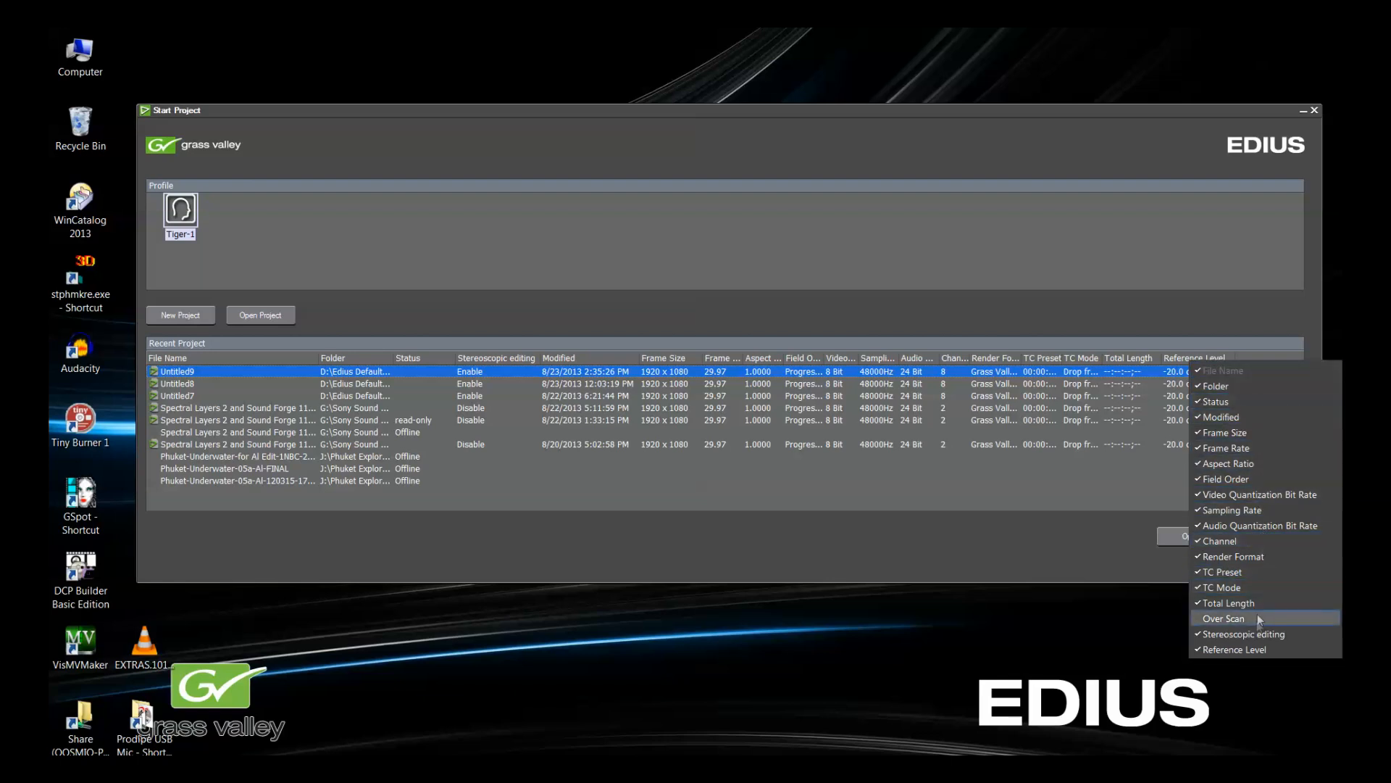
- Adjust the recent-projects columns and sort the list by stereoscopic editing
{"action": "left_click", "coordinate": [1223, 618]}
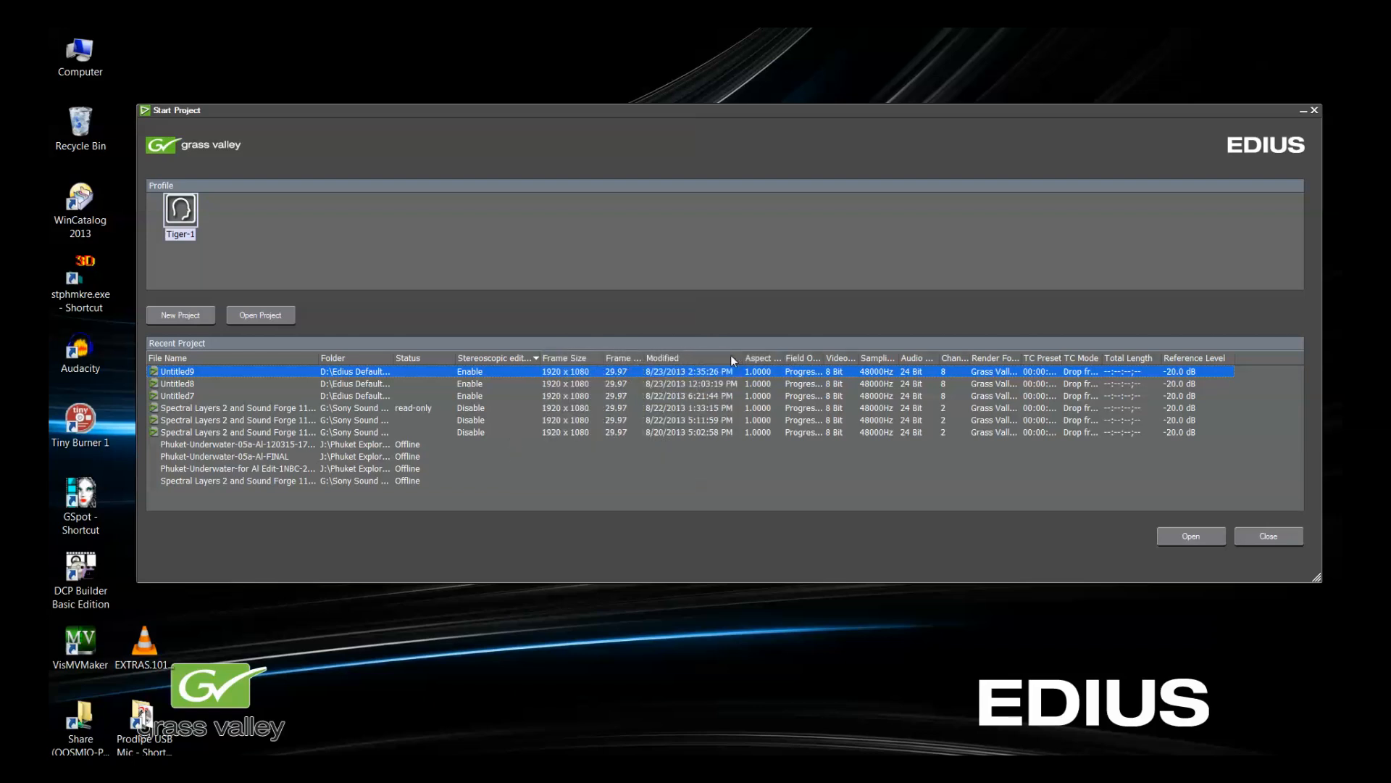
{"action": "mouse_move", "coordinate": [620, 328]}
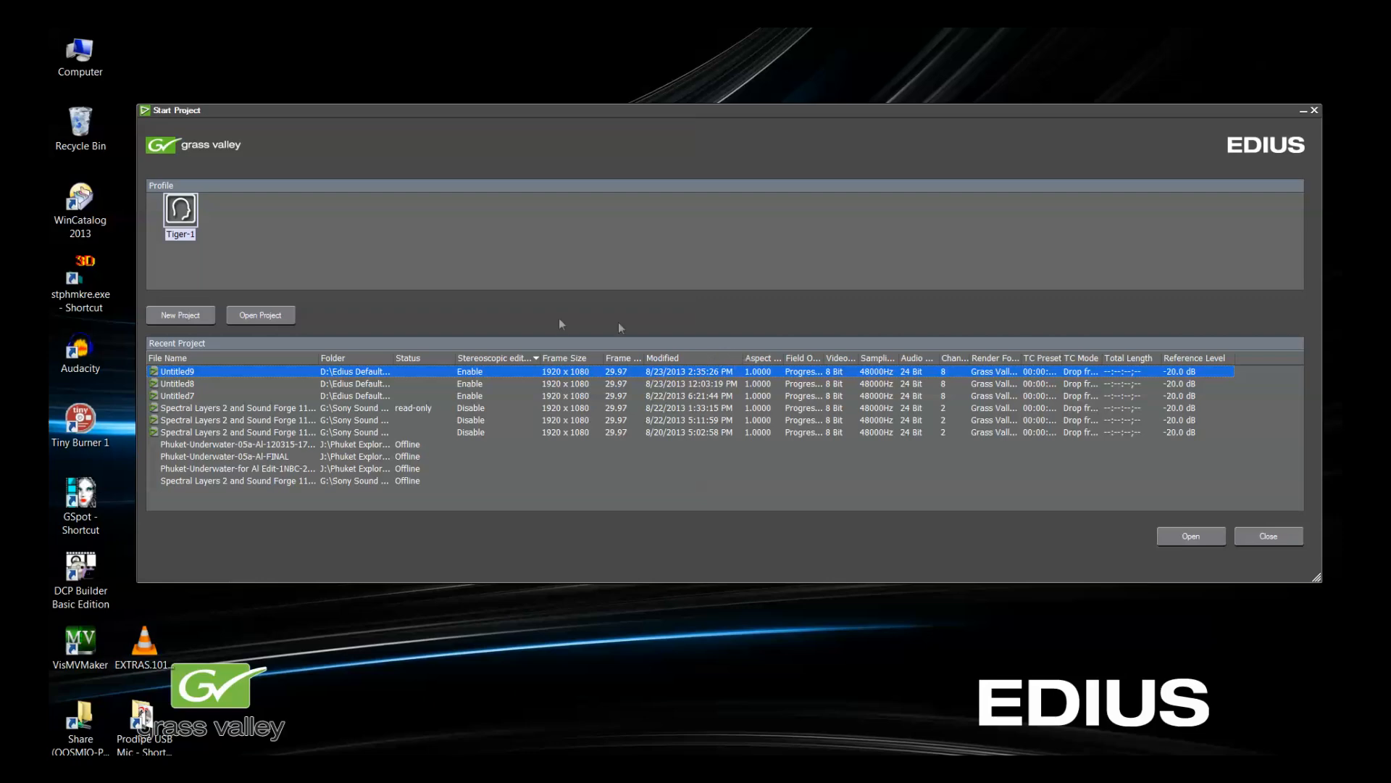
- Start a new project with the 3D 1920x1080 29.97p 10-bit preset, reviewing its description
{"action": "left_click", "coordinate": [180, 314]}
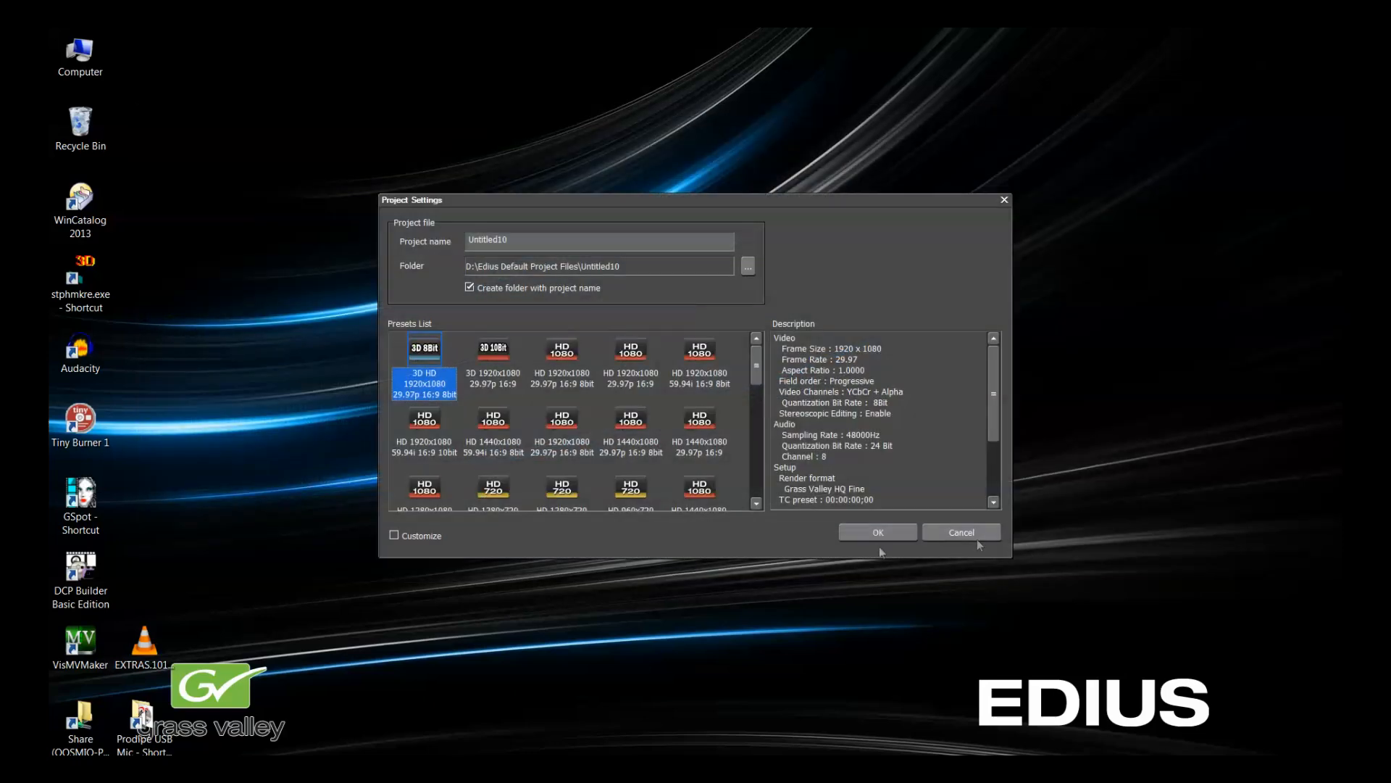
{"action": "mouse_move", "coordinate": [790, 545]}
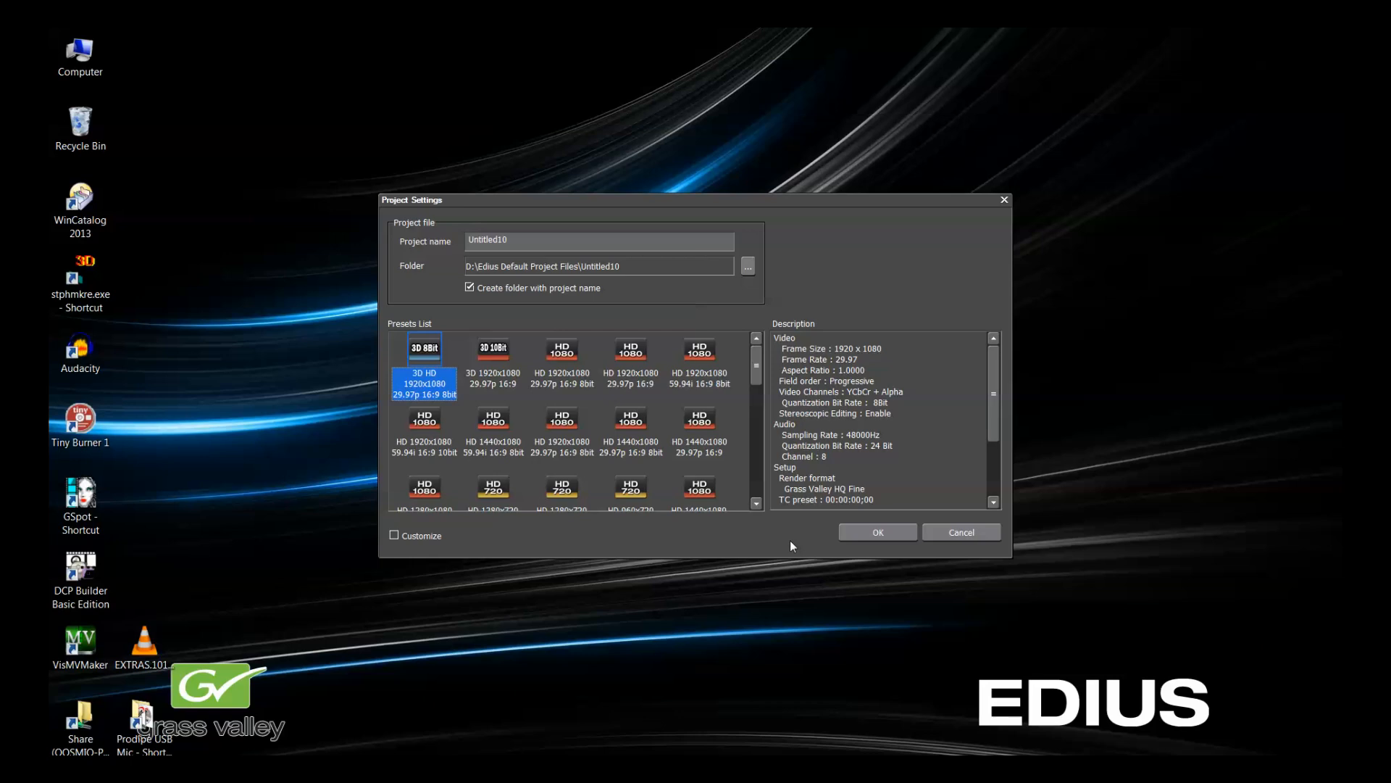
{"action": "mouse_move", "coordinate": [493, 349]}
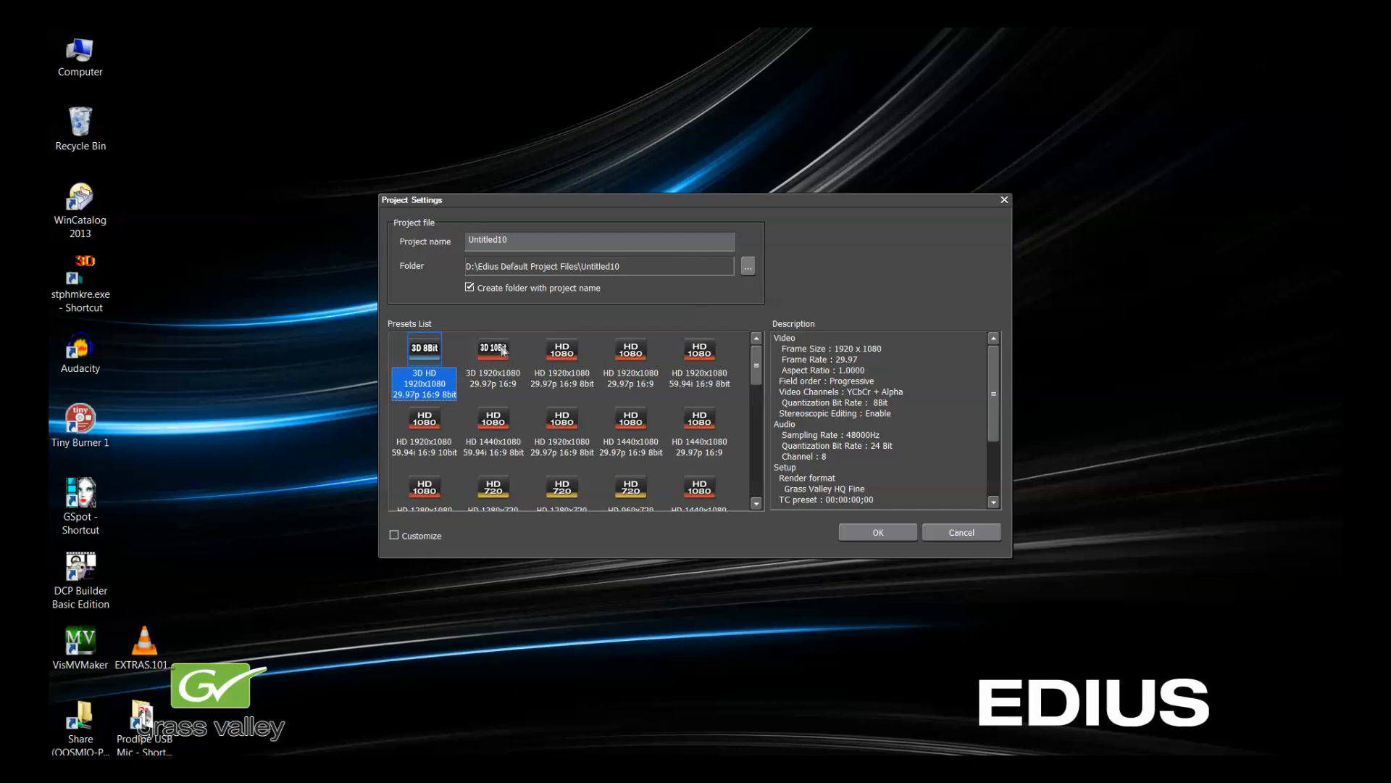
{"action": "left_click", "coordinate": [492, 348]}
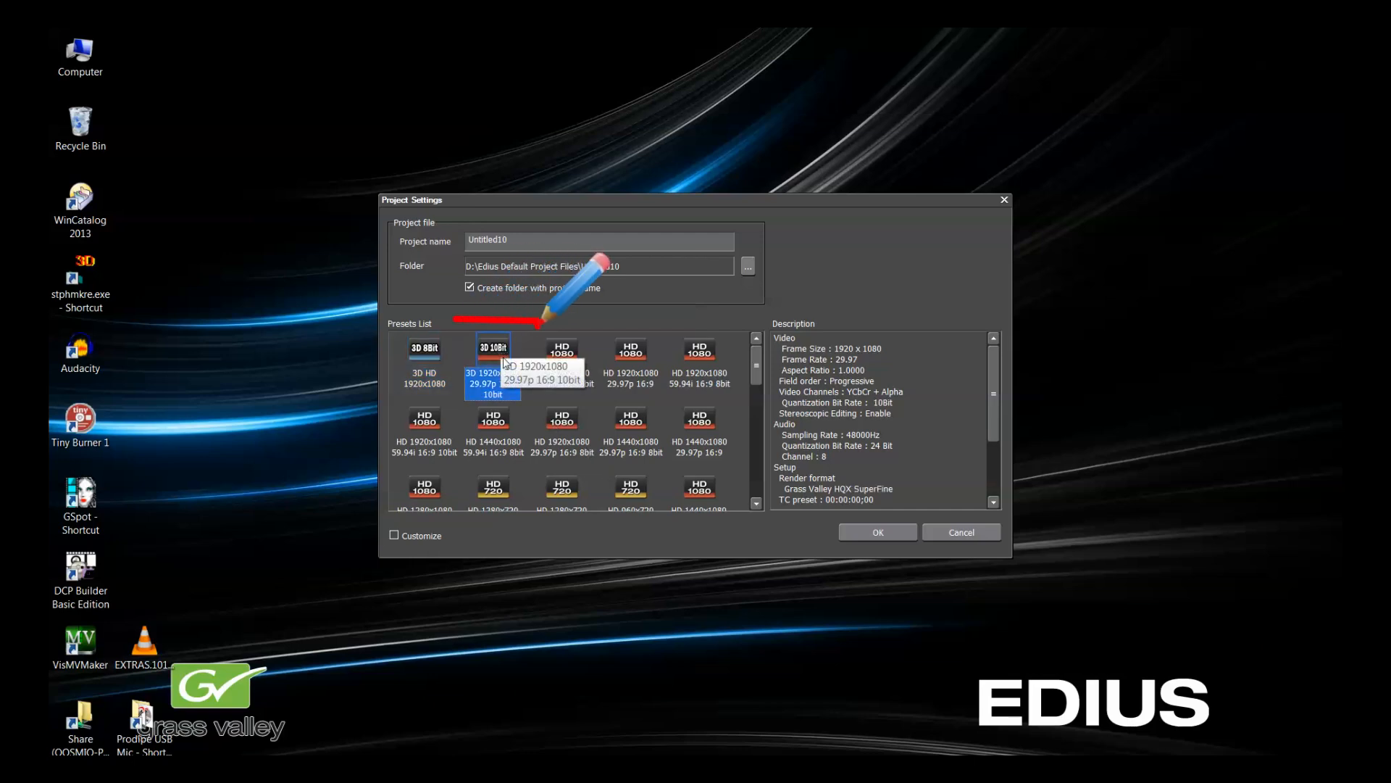
{"action": "left_click", "coordinate": [493, 349]}
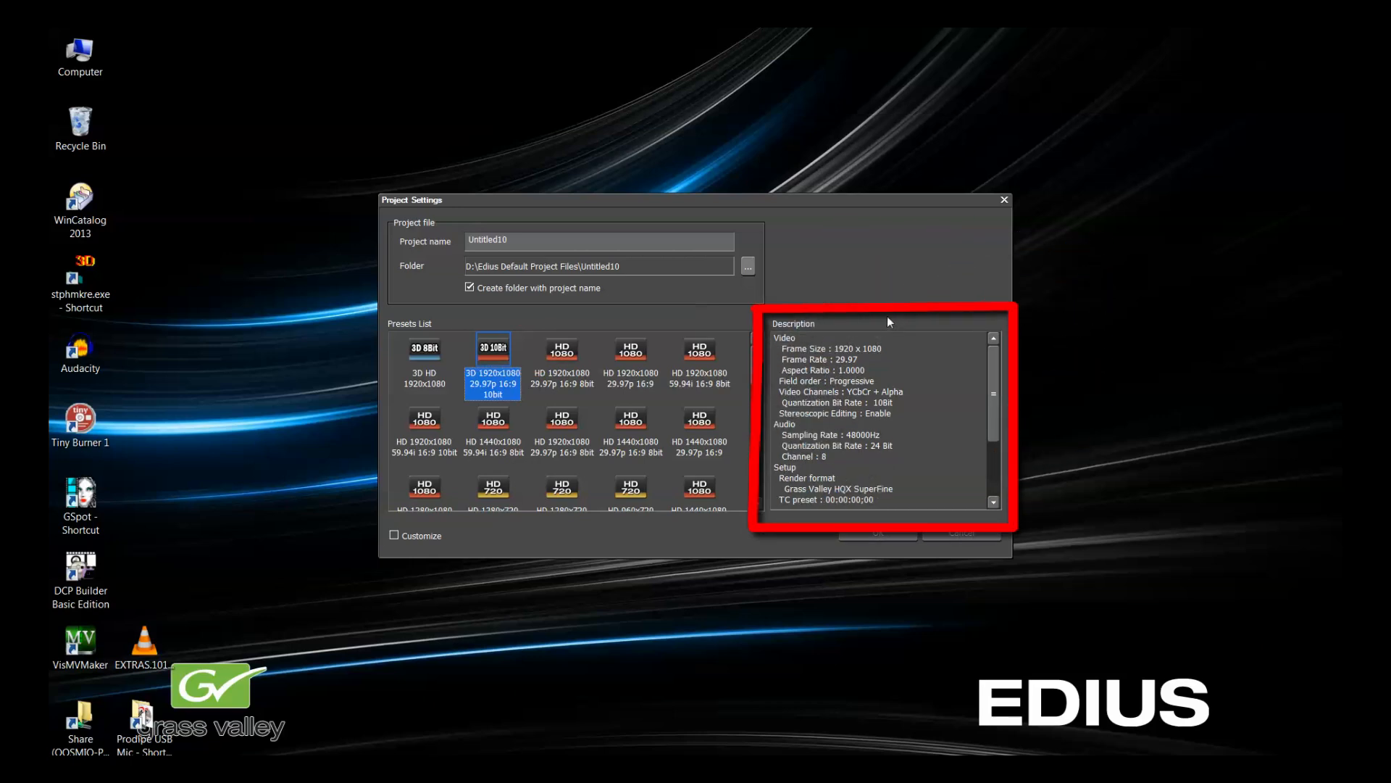
{"action": "scroll", "scroll_direction": "down", "scroll_amount": 3}
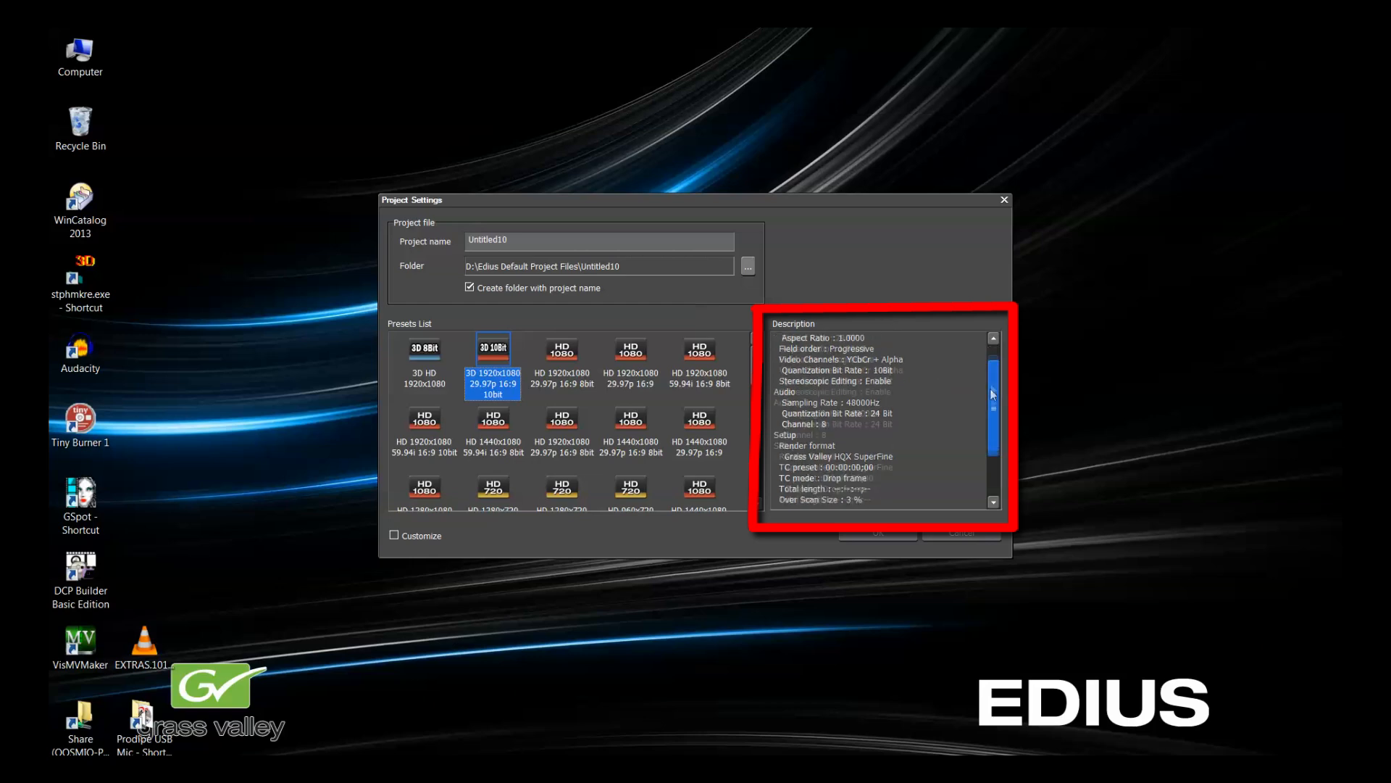
{"action": "scroll", "scroll_direction": "down", "scroll_amount": 3}
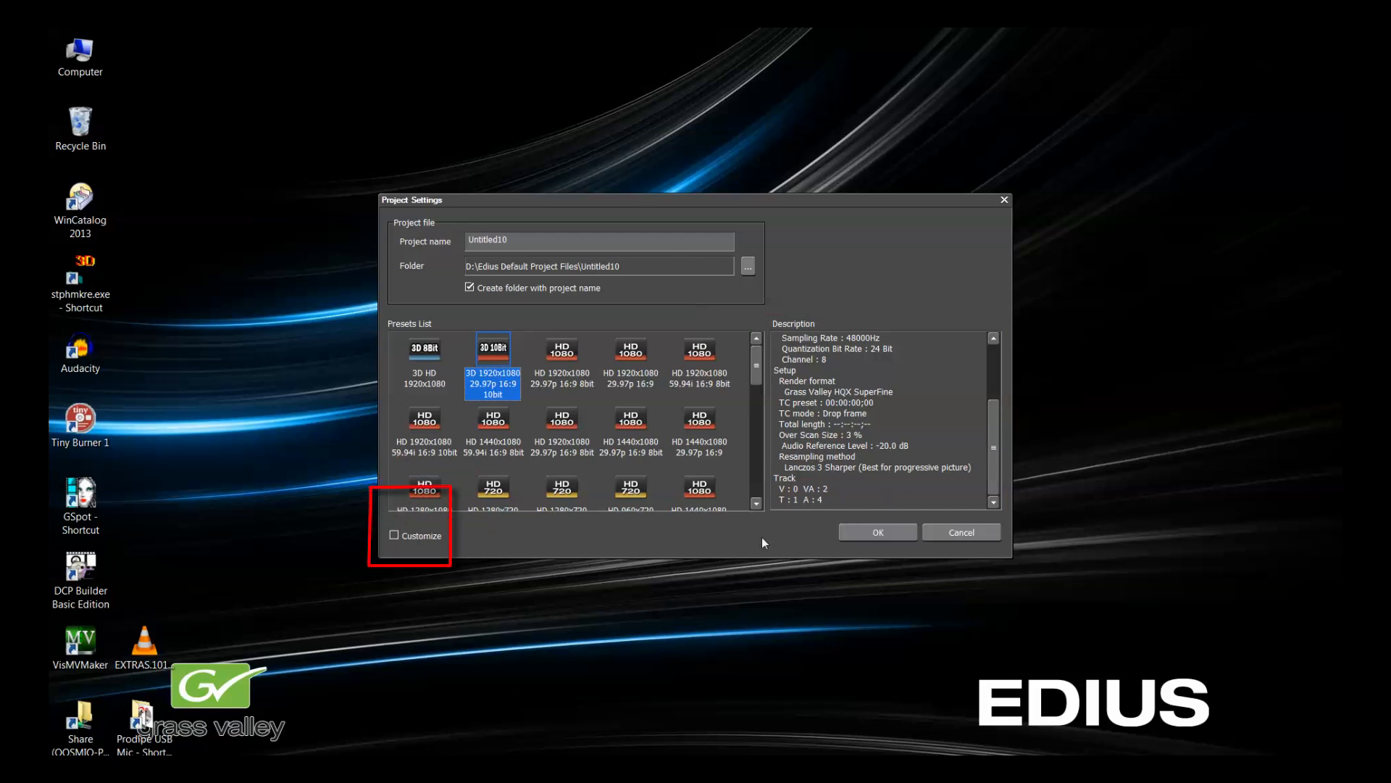
{"action": "mouse_move", "coordinate": [387, 542]}
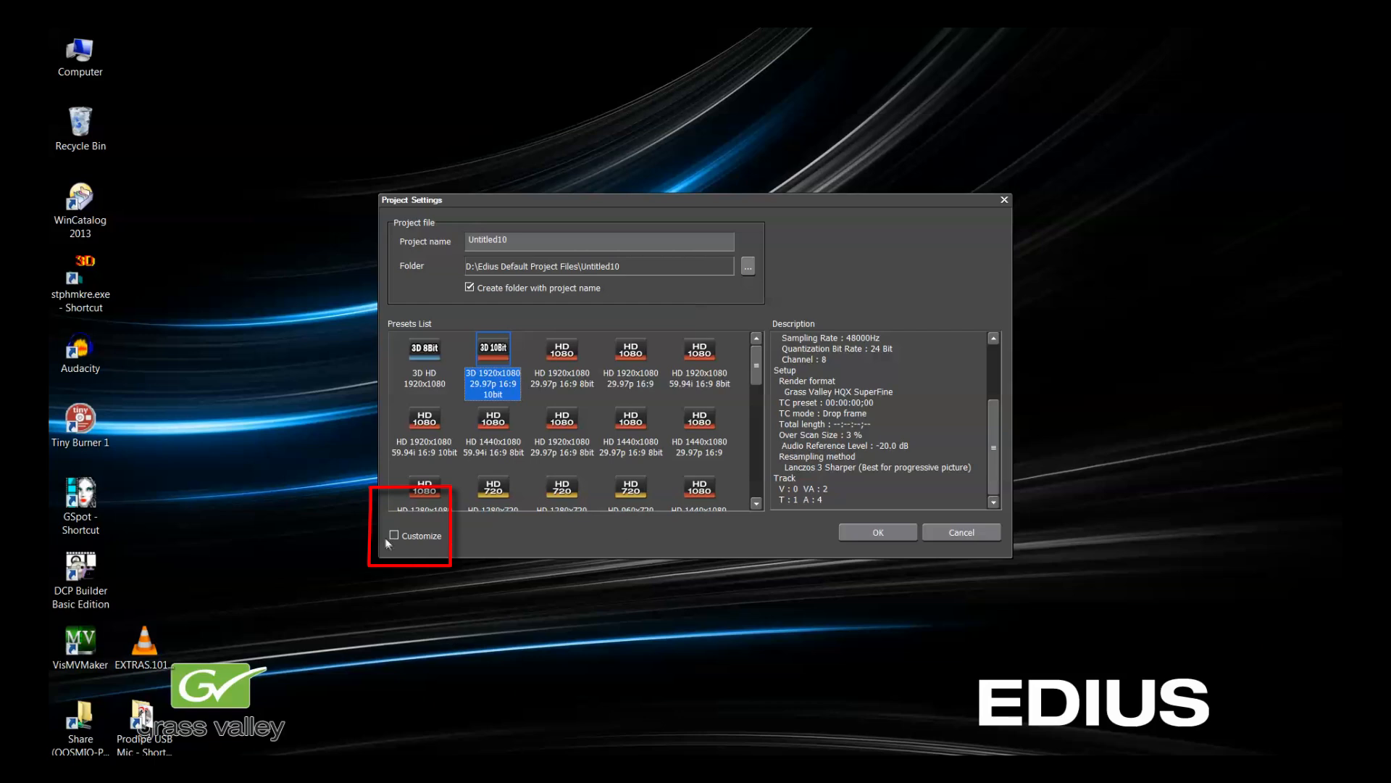
- Tick Customize to review the 3D 10-bit project's frame size, rates and render format
{"action": "left_click", "coordinate": [393, 535]}
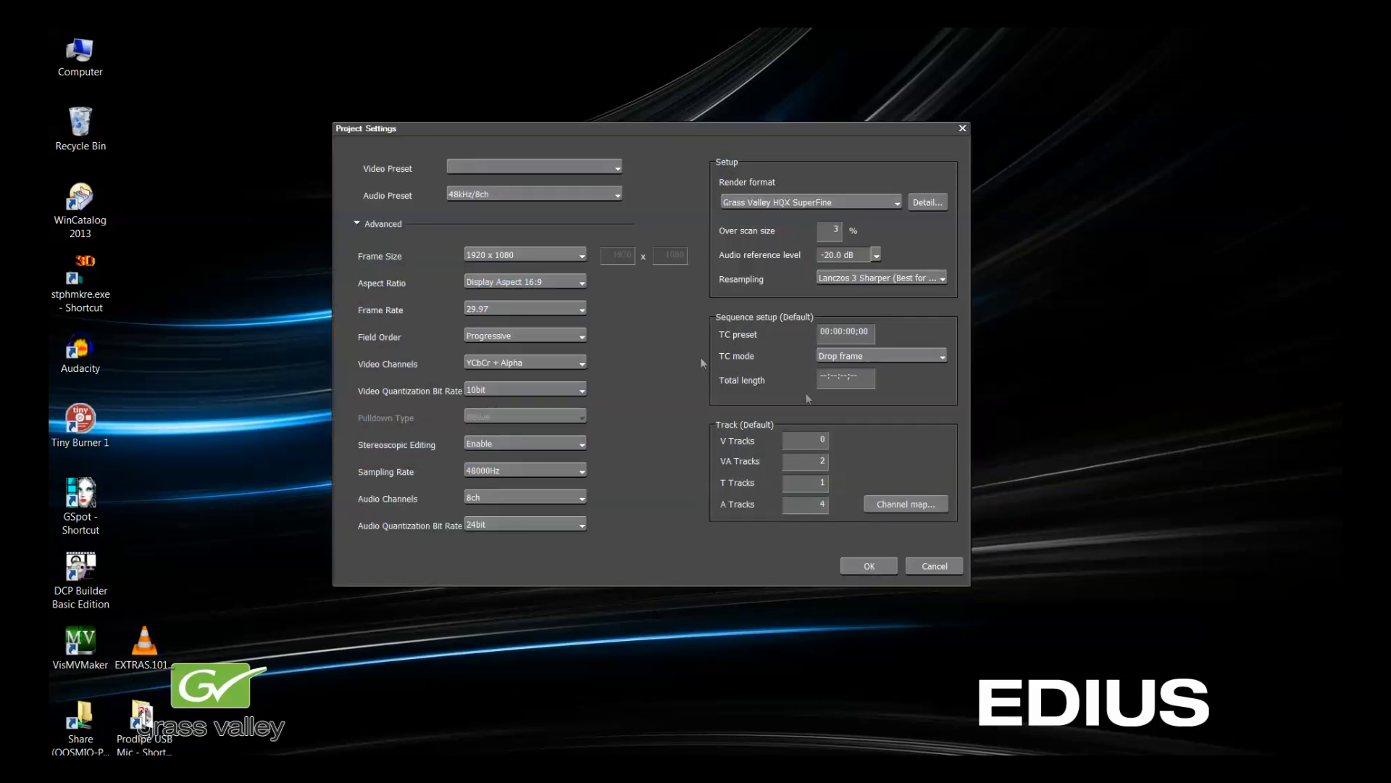
{"action": "mouse_move", "coordinate": [612, 358]}
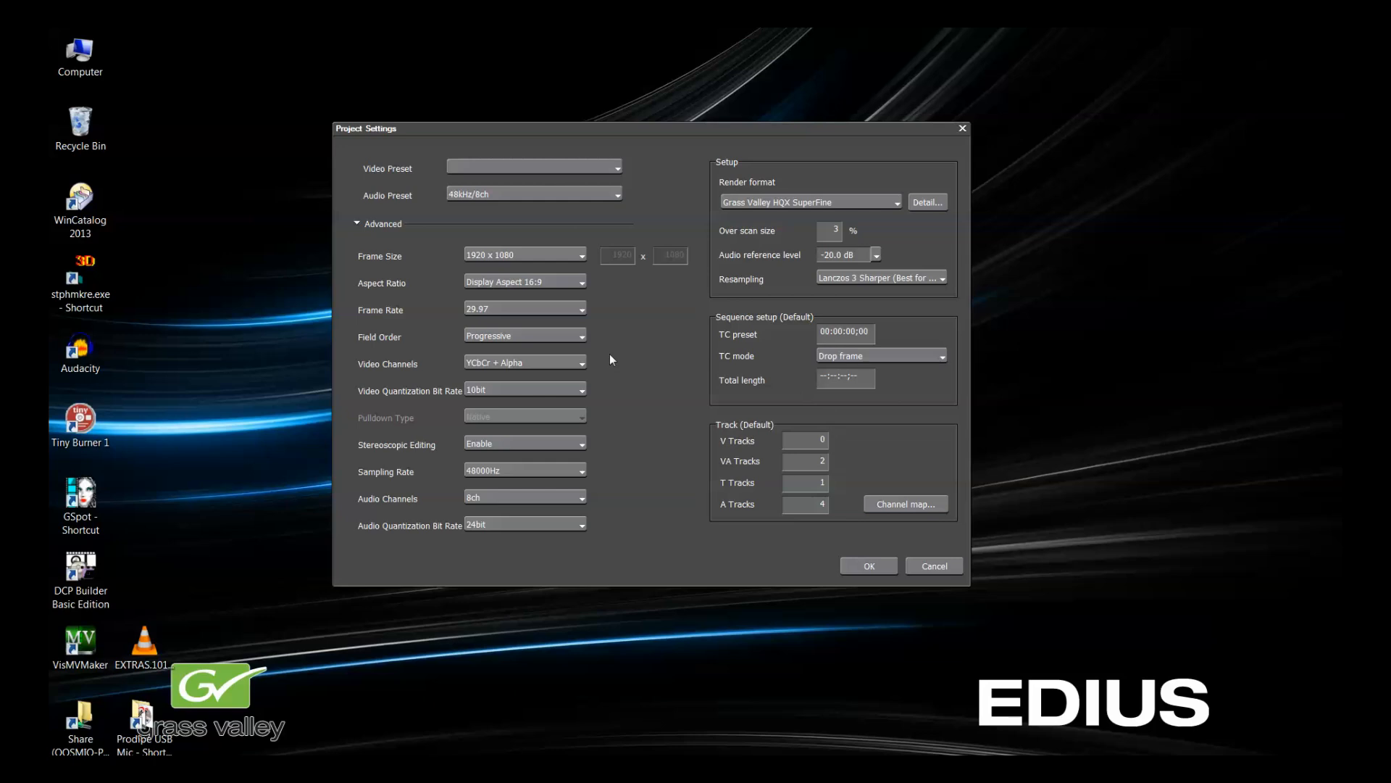
{"action": "mouse_move", "coordinate": [653, 344]}
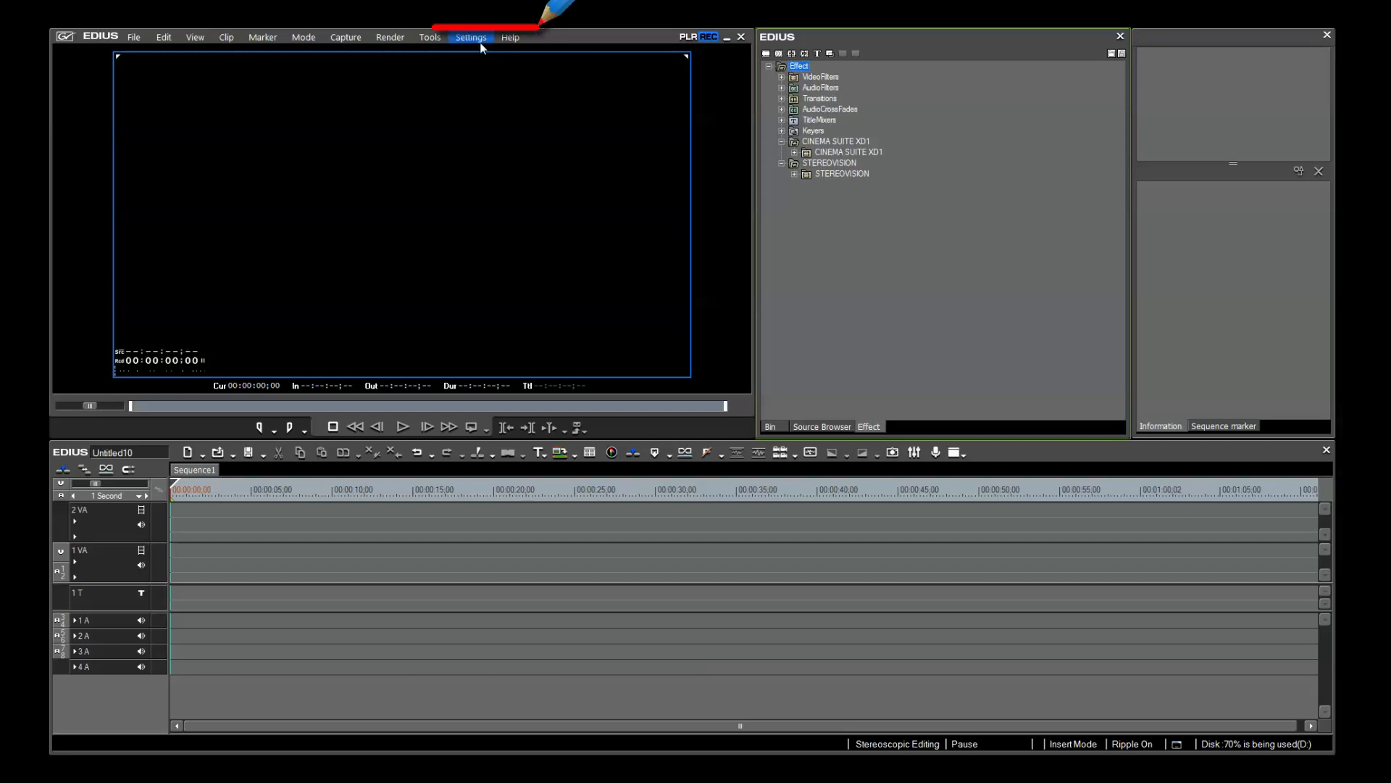
- Open System Settings from the Settings menu
{"action": "left_click", "coordinate": [471, 36]}
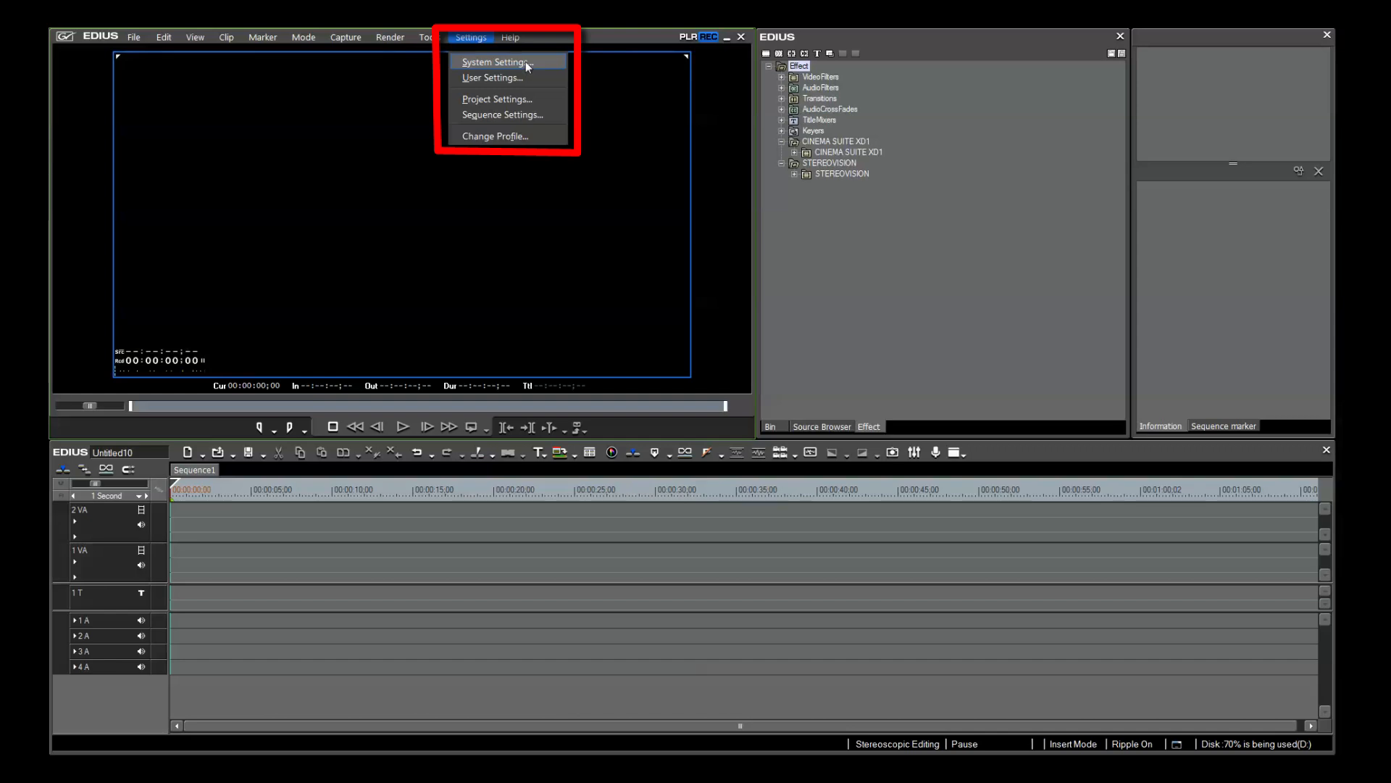
{"action": "left_click", "coordinate": [502, 61]}
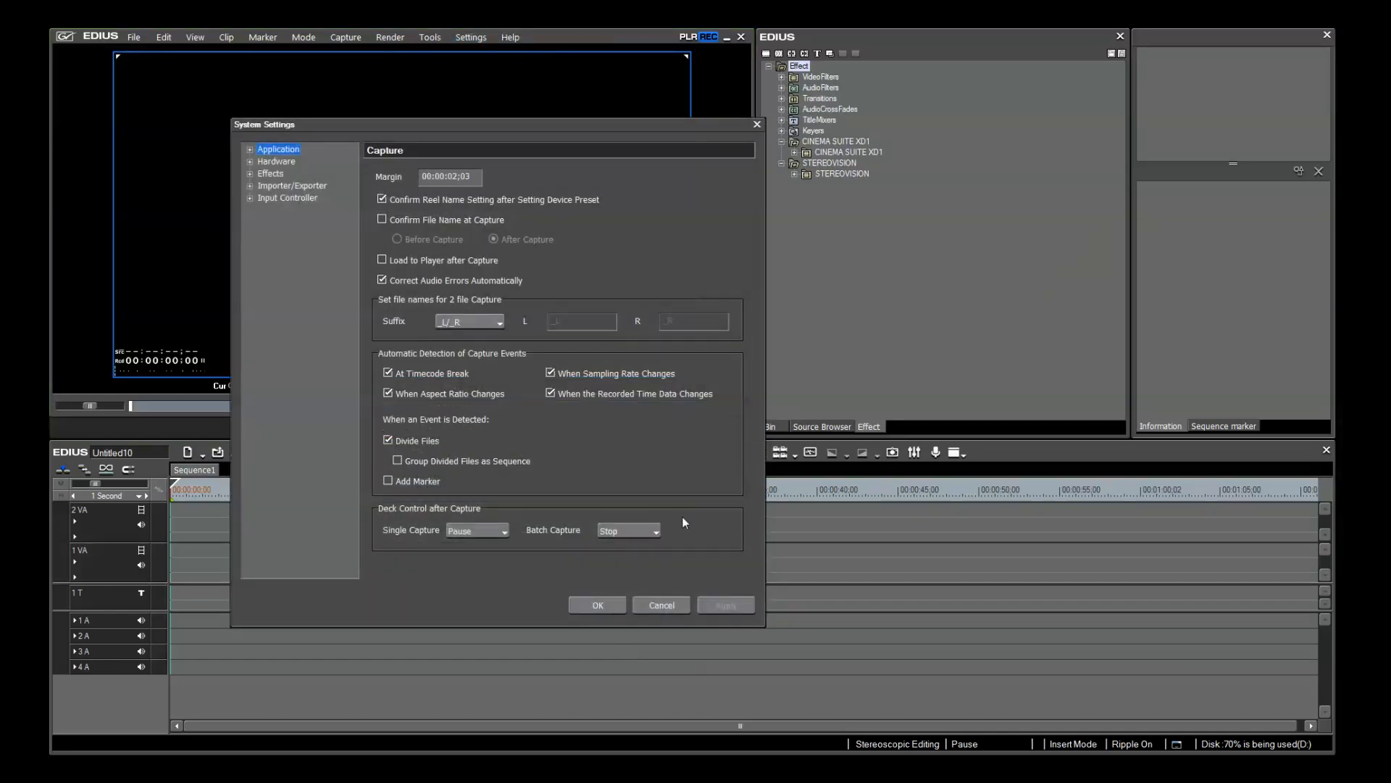
{"action": "mouse_move", "coordinate": [545, 133]}
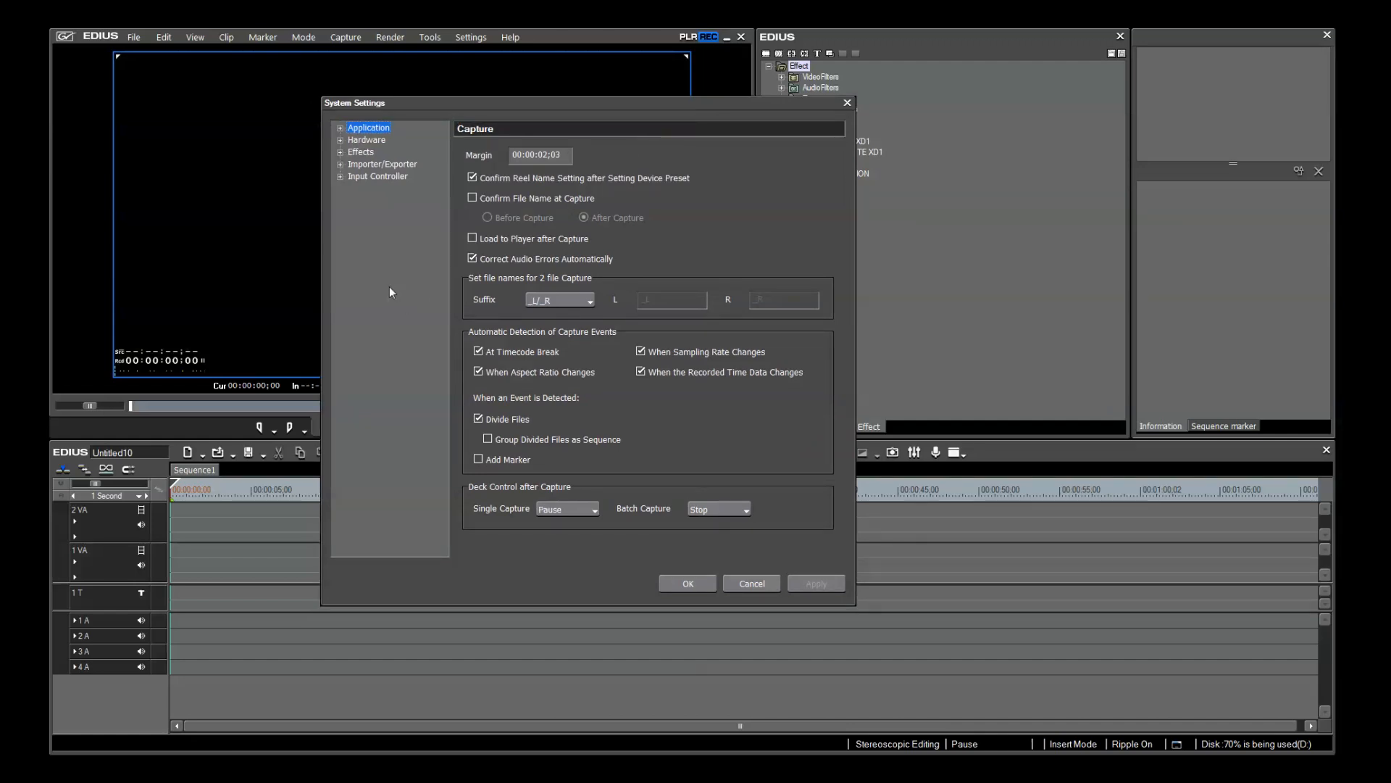
- Set playback to buffer 5 frames with a 2GB playback buffer
{"action": "left_click", "coordinate": [340, 127]}
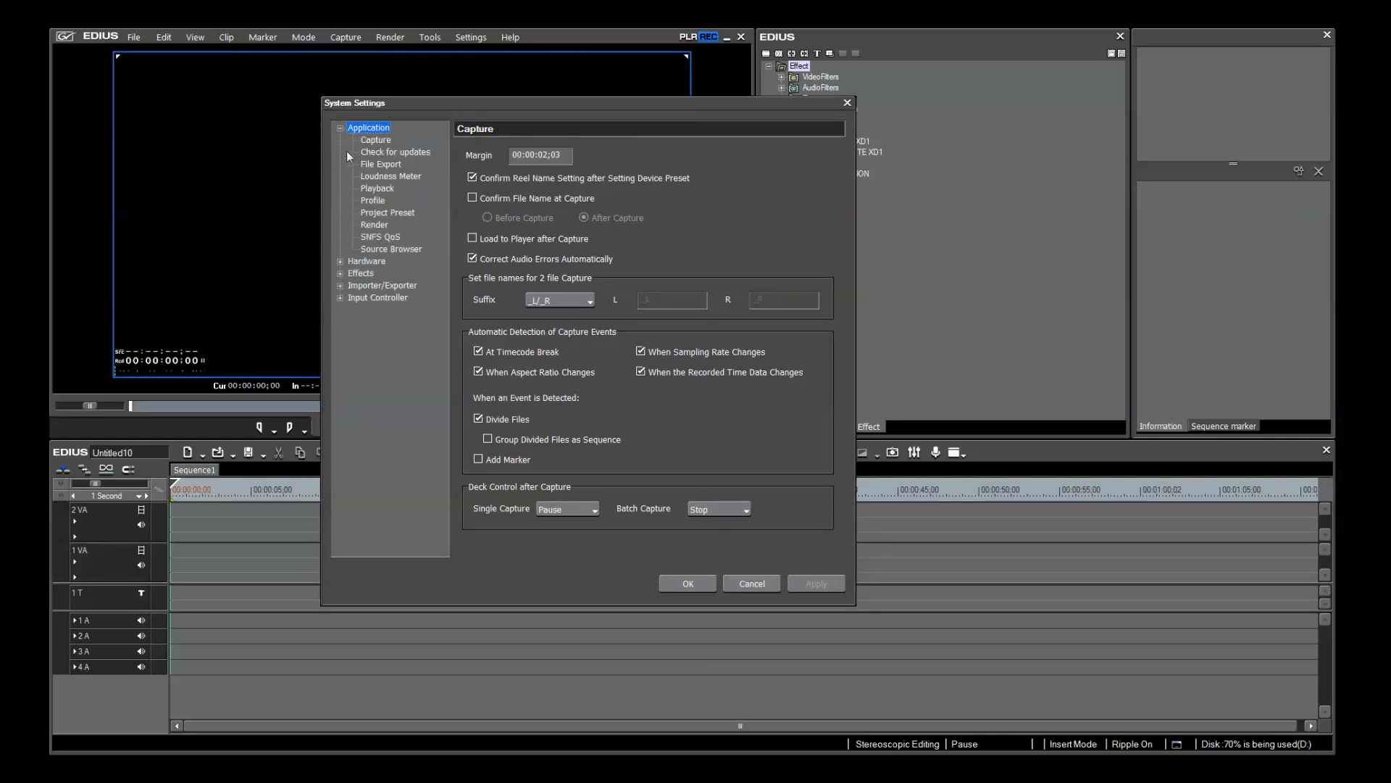
{"action": "left_click", "coordinate": [376, 188]}
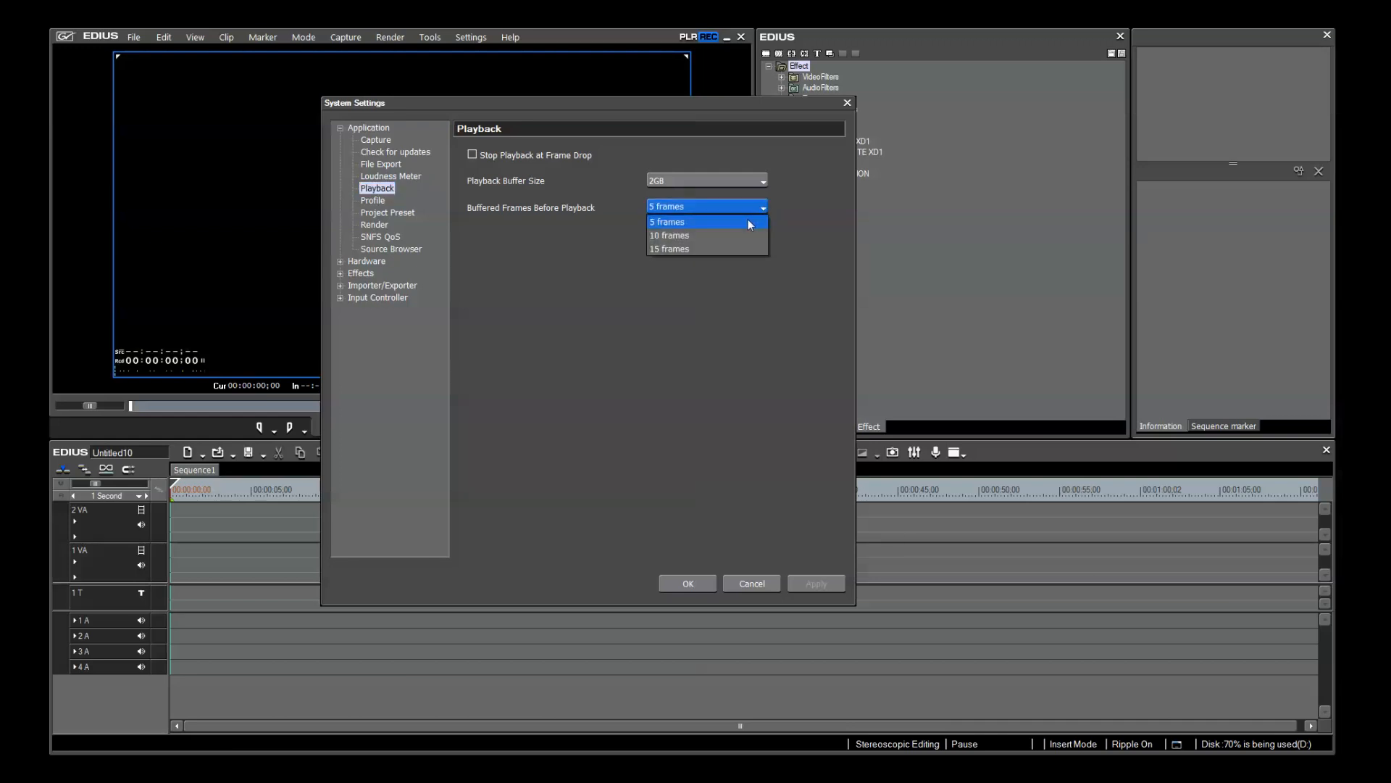
{"action": "left_click", "coordinate": [687, 221]}
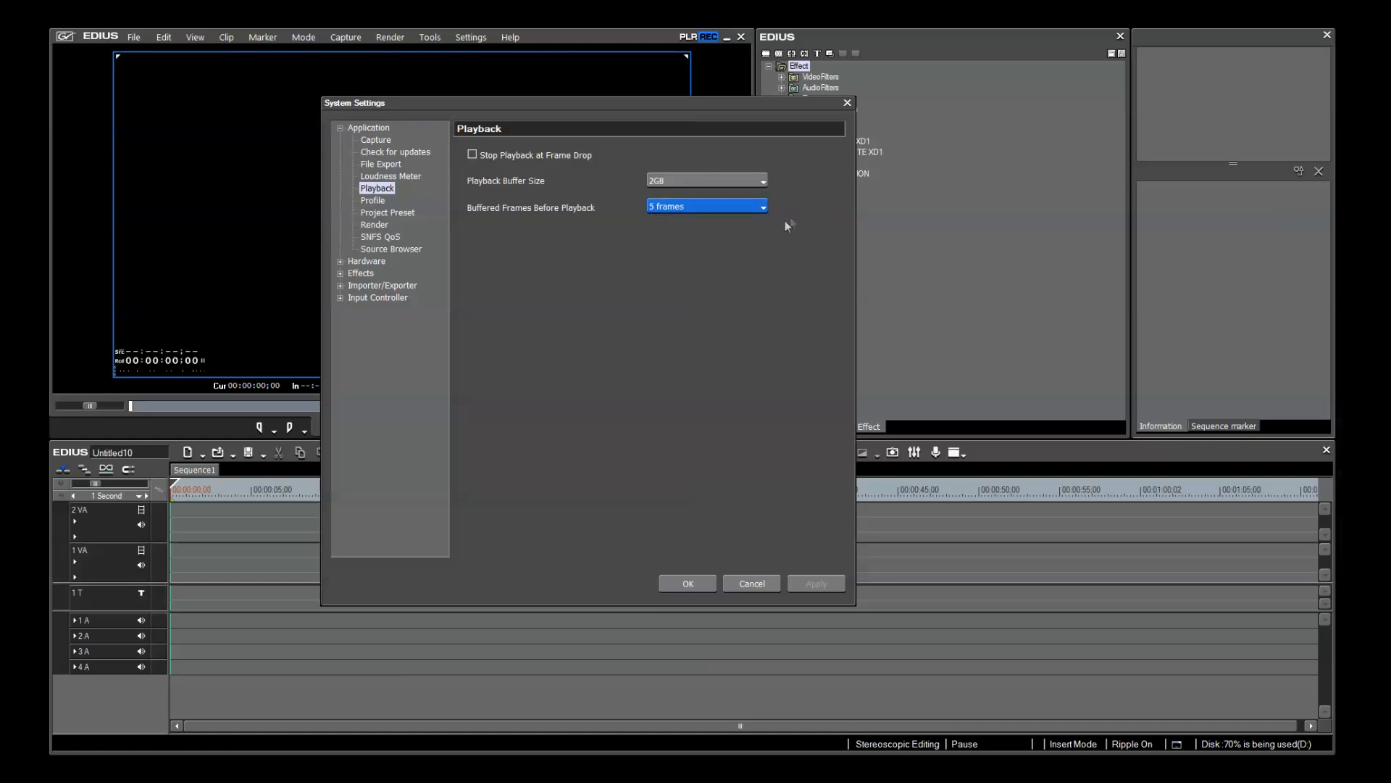
{"action": "left_click", "coordinate": [762, 181]}
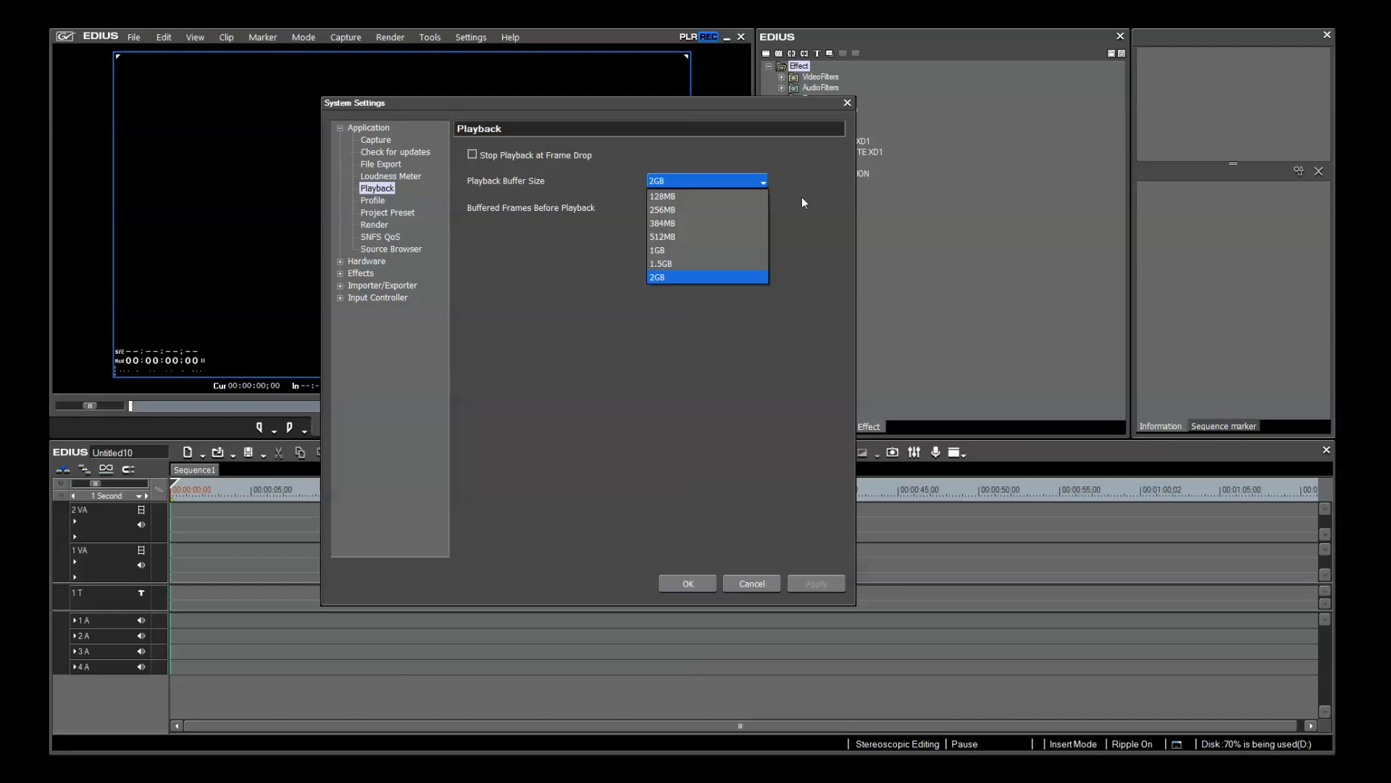
{"action": "left_click", "coordinate": [656, 277]}
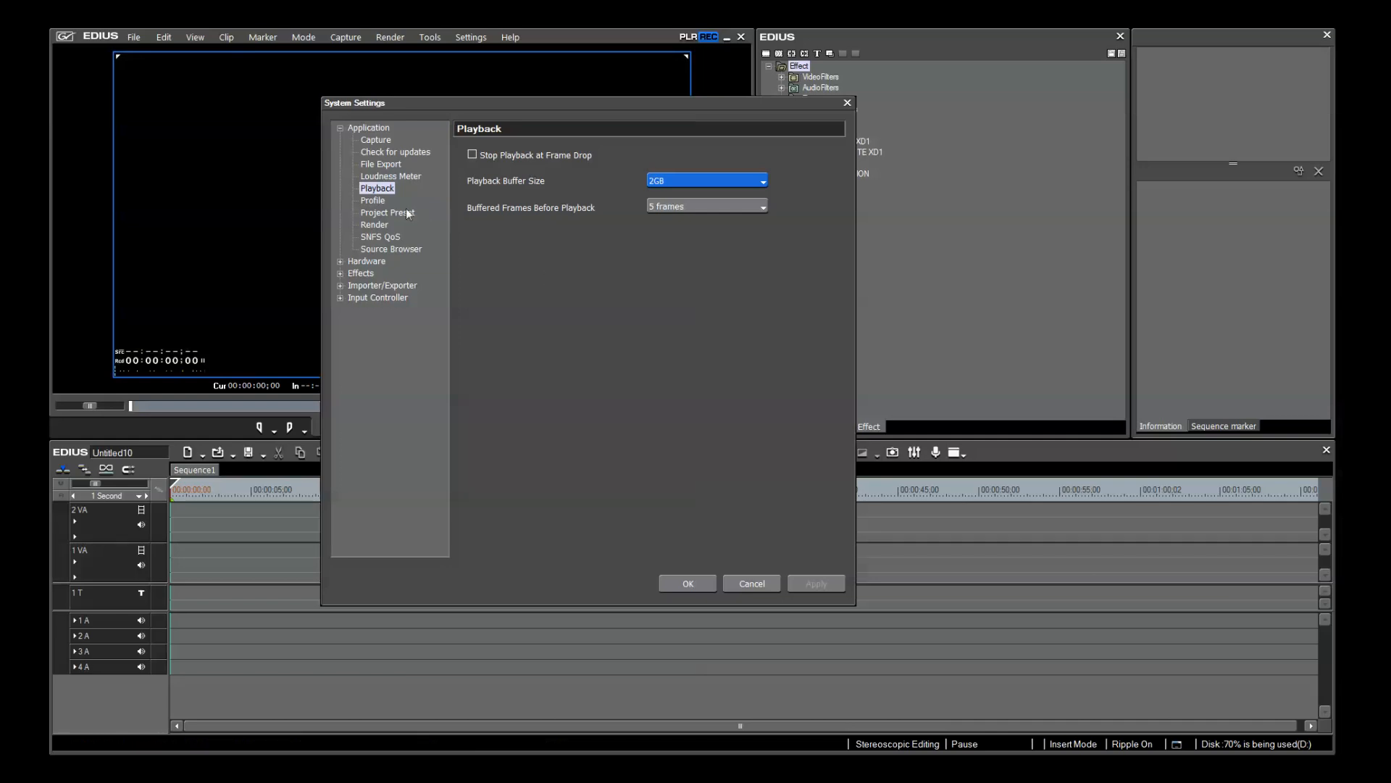
- Select the 3D 1920x1080 29.97p 10-bit preset under Project Preset
{"action": "left_click", "coordinate": [387, 212]}
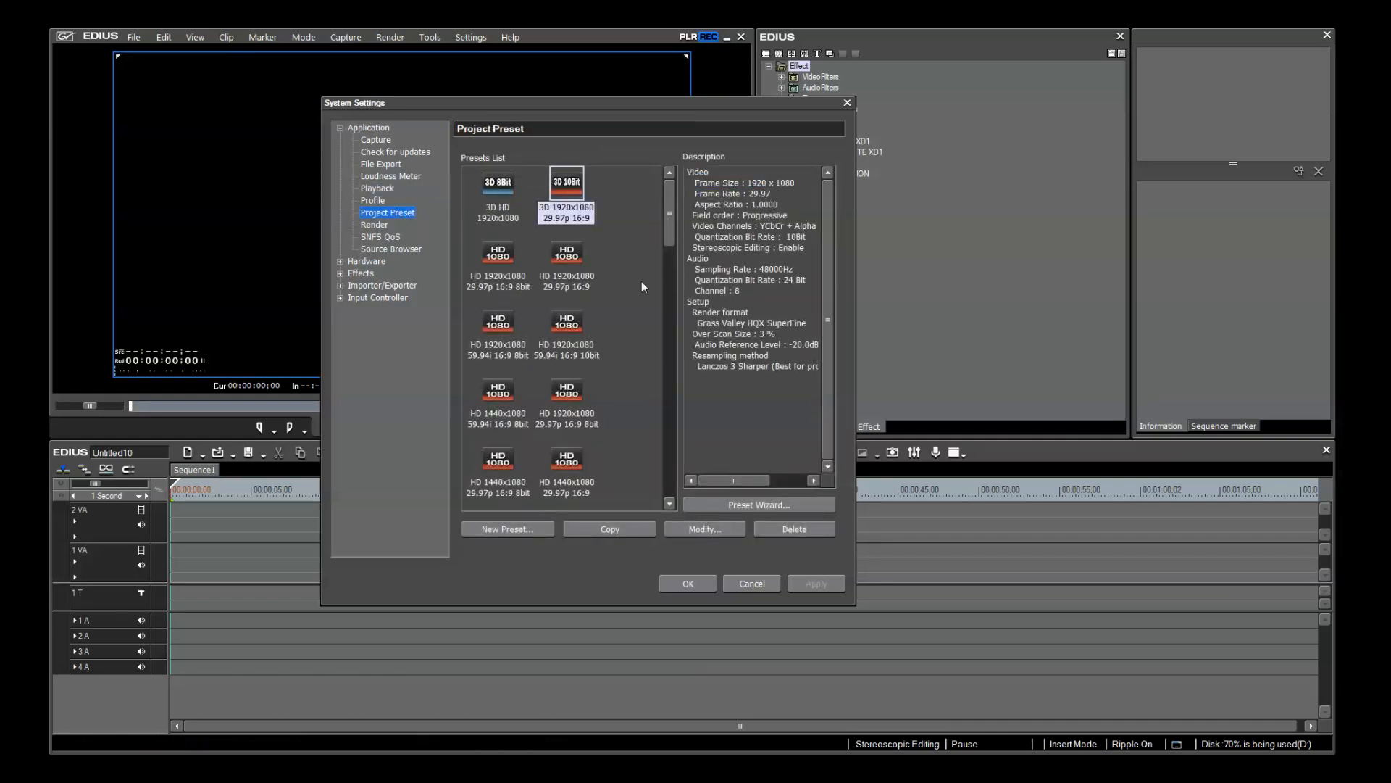
{"action": "mouse_move", "coordinate": [856, 292]}
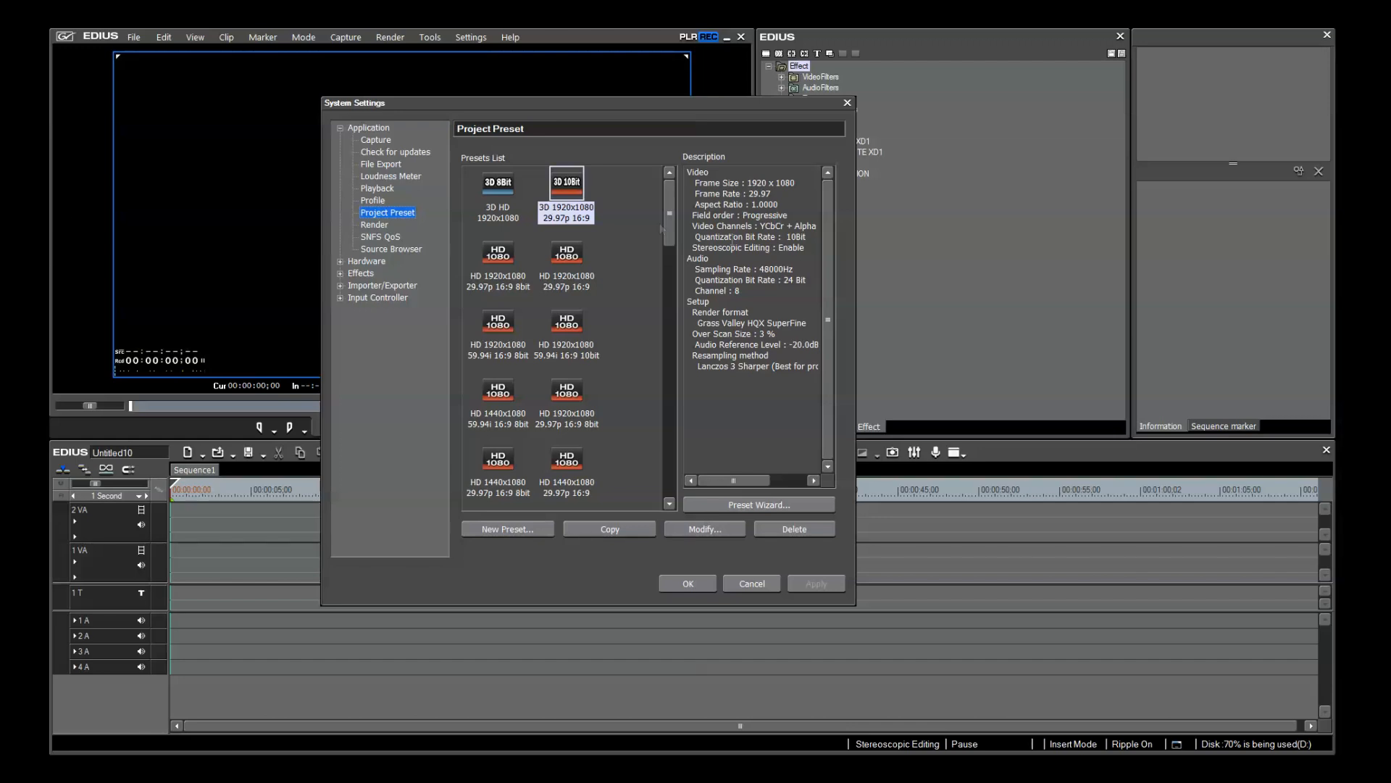
{"action": "mouse_move", "coordinate": [564, 187]}
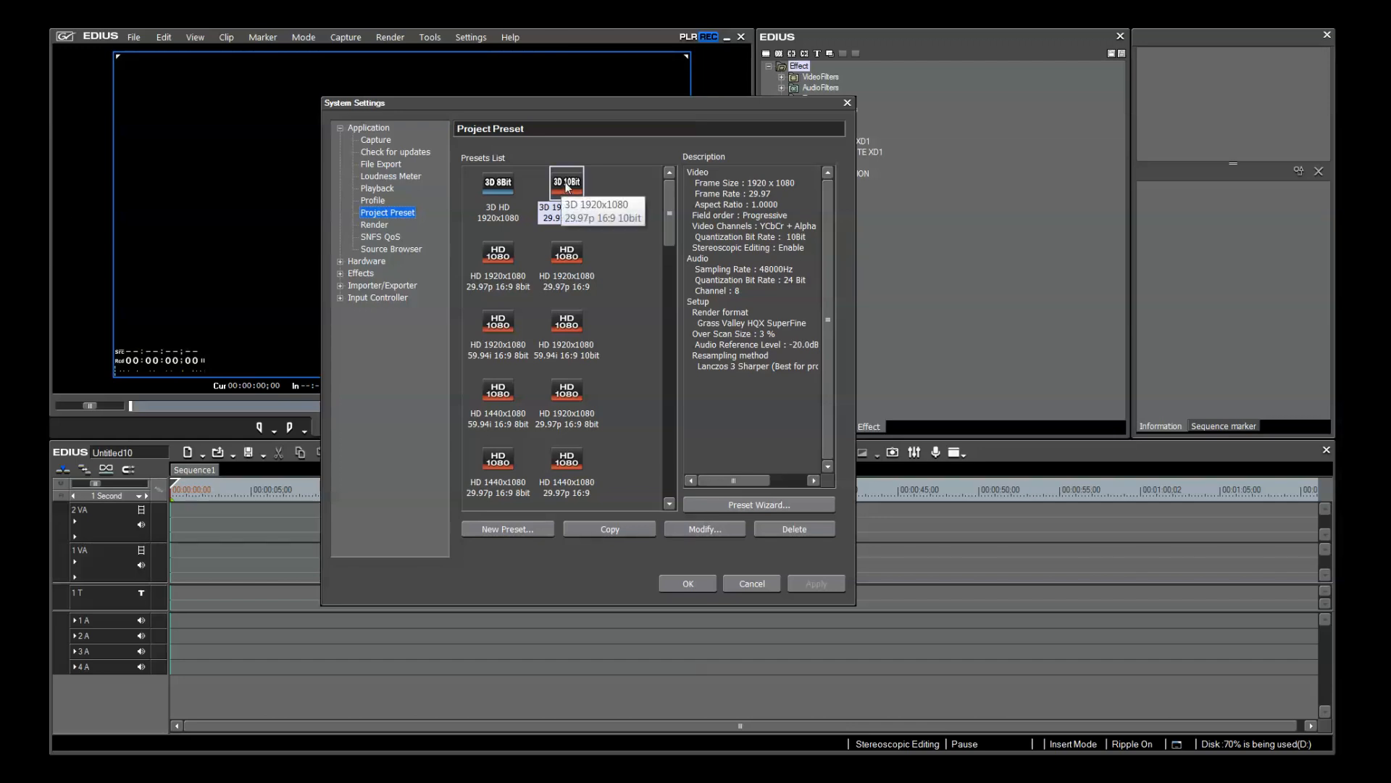
{"action": "left_click", "coordinate": [566, 182]}
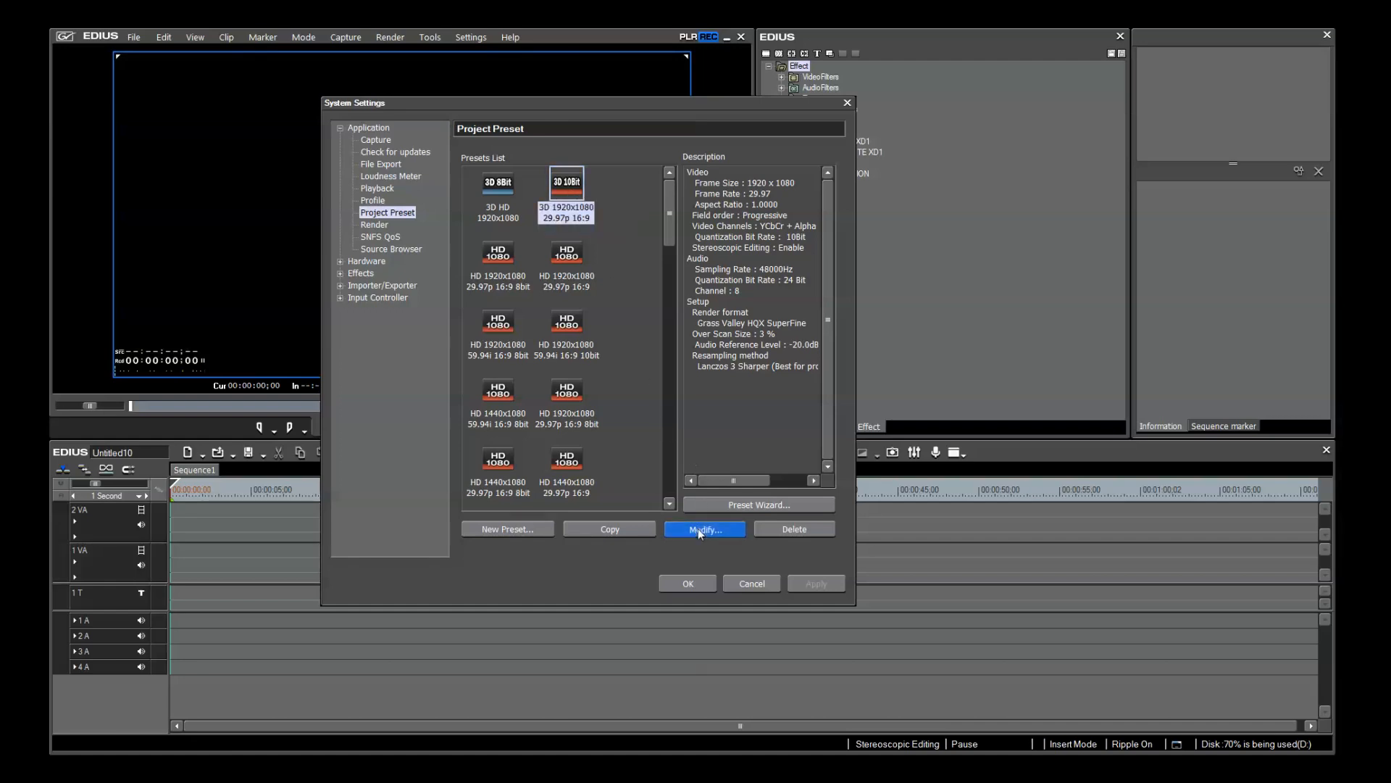
- Open the 3D 1920x1080 29.97p 10-bit preset's Project Settings via Modify
{"action": "left_click", "coordinate": [704, 529]}
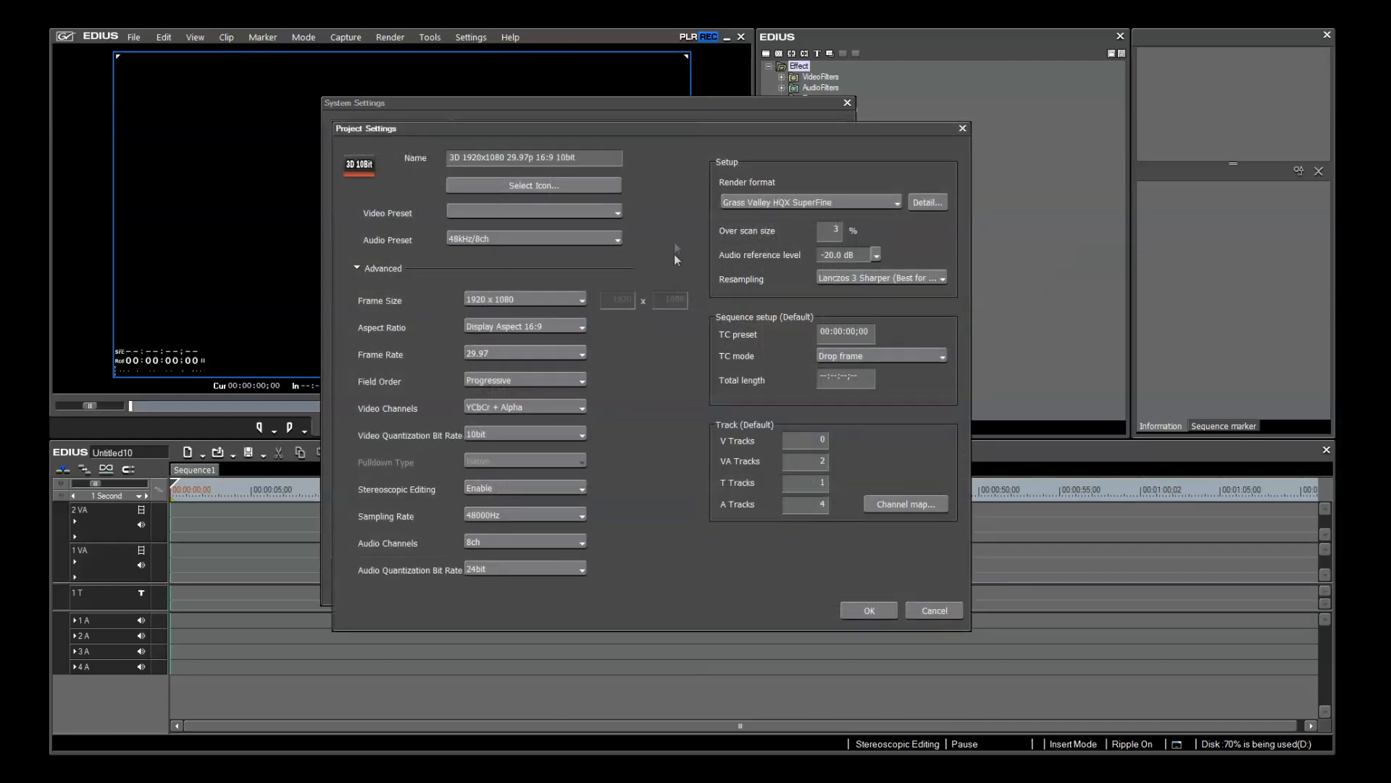
{"action": "mouse_move", "coordinate": [675, 244]}
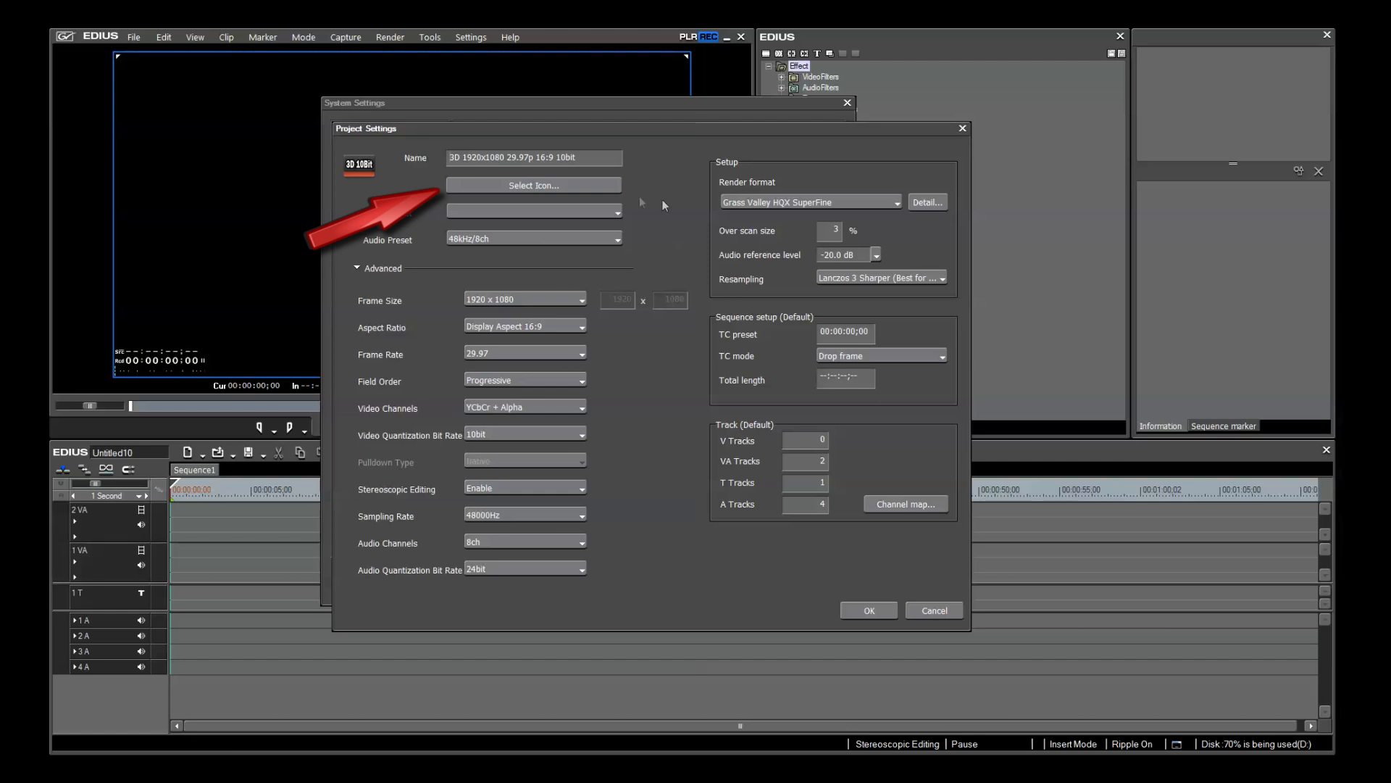
- Browse the icon library and assign the red 3D-10bit_r.psd icon
{"action": "left_click", "coordinate": [534, 185]}
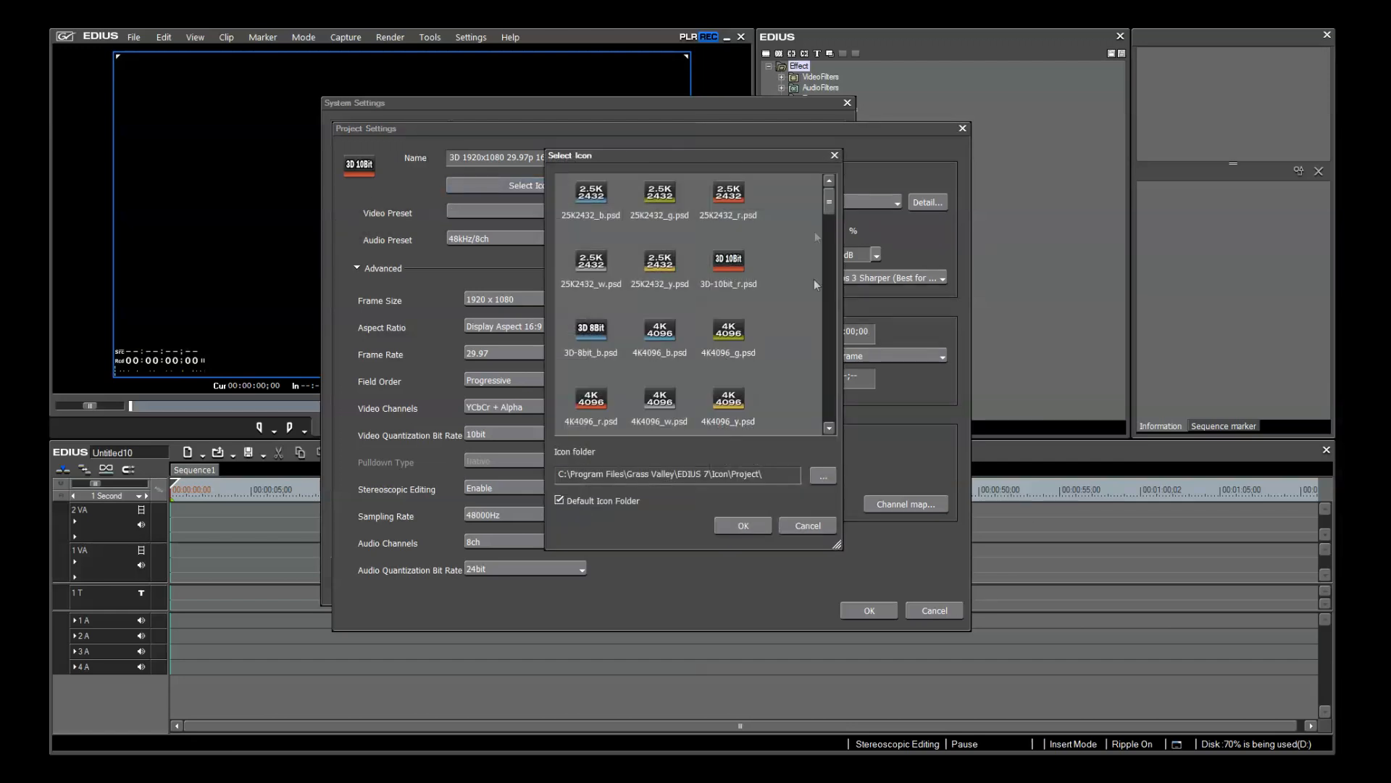
{"action": "scroll", "scroll_direction": "down", "scroll_amount": 3}
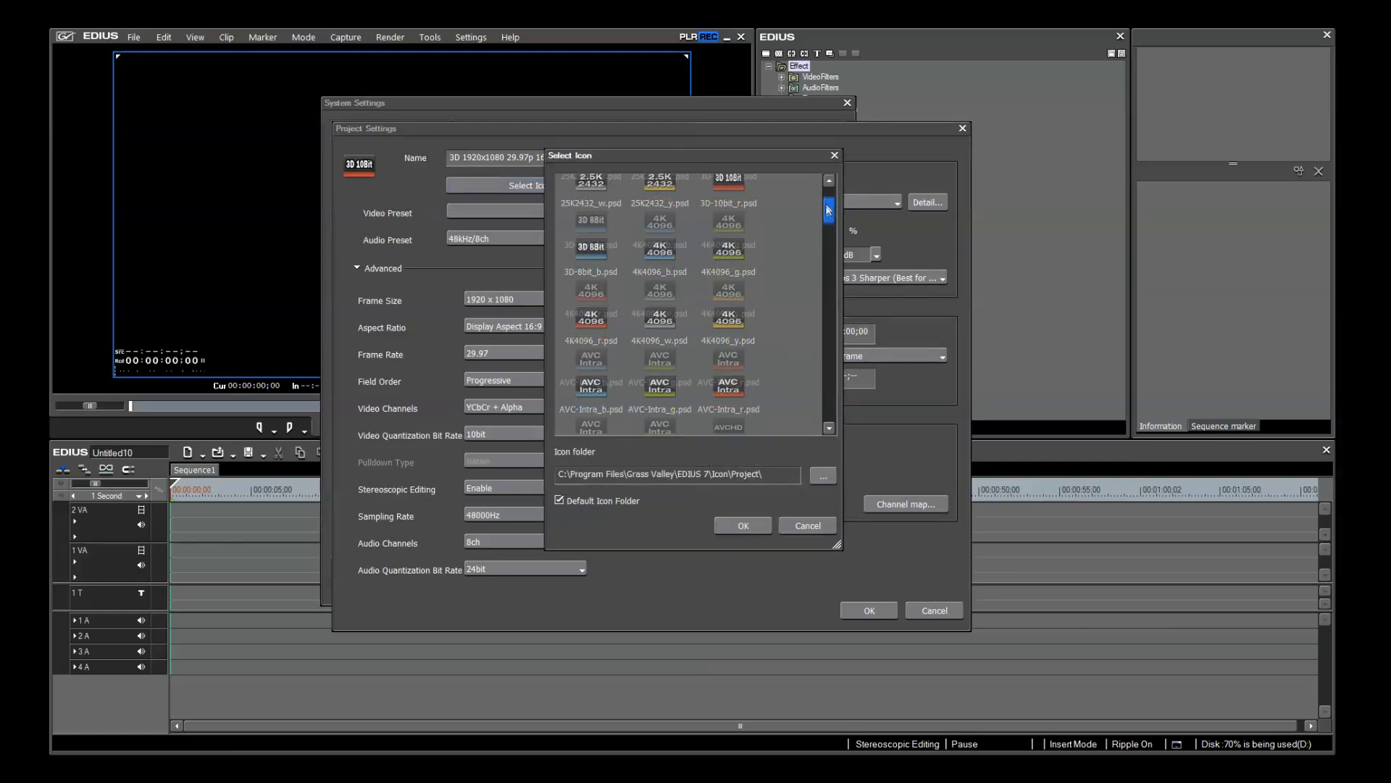
{"action": "scroll", "scroll_direction": "down", "scroll_amount": 3}
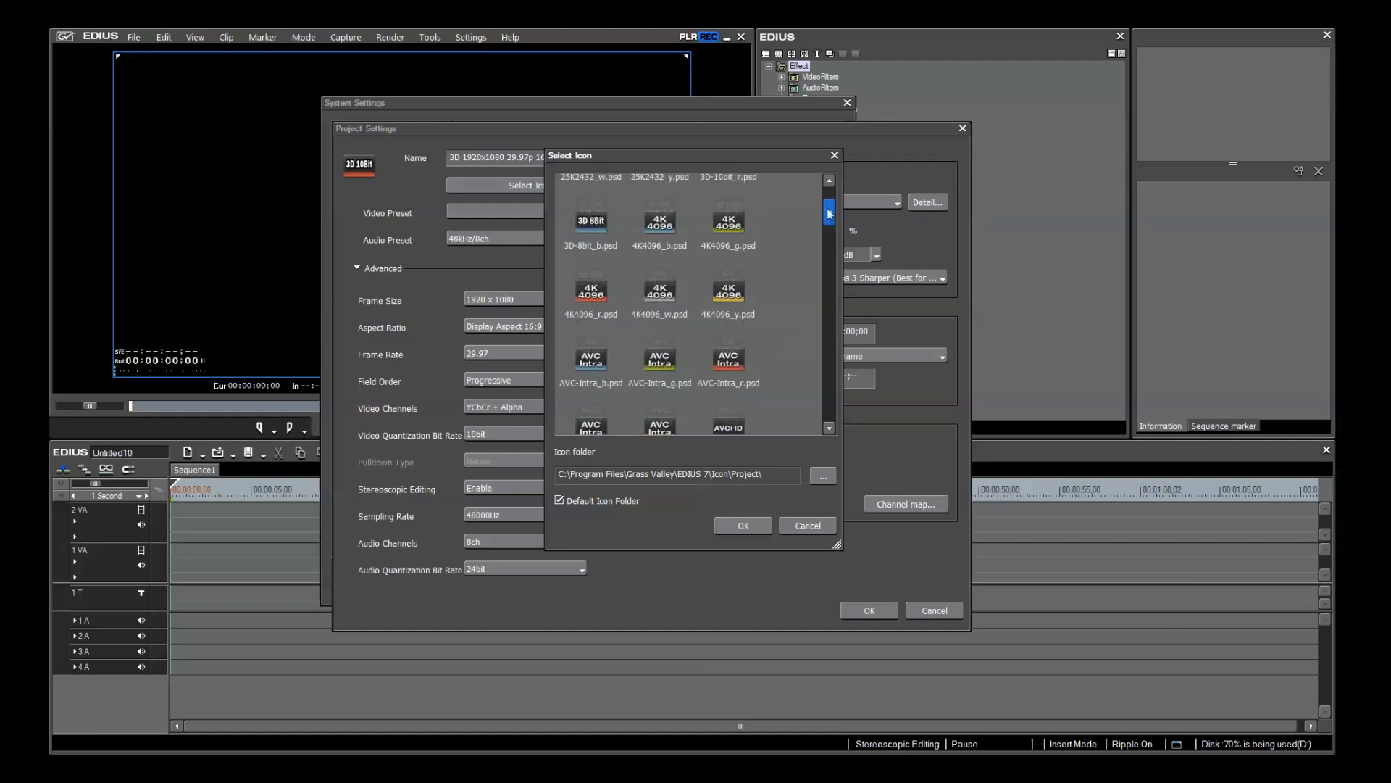
{"action": "left_click", "coordinate": [728, 252]}
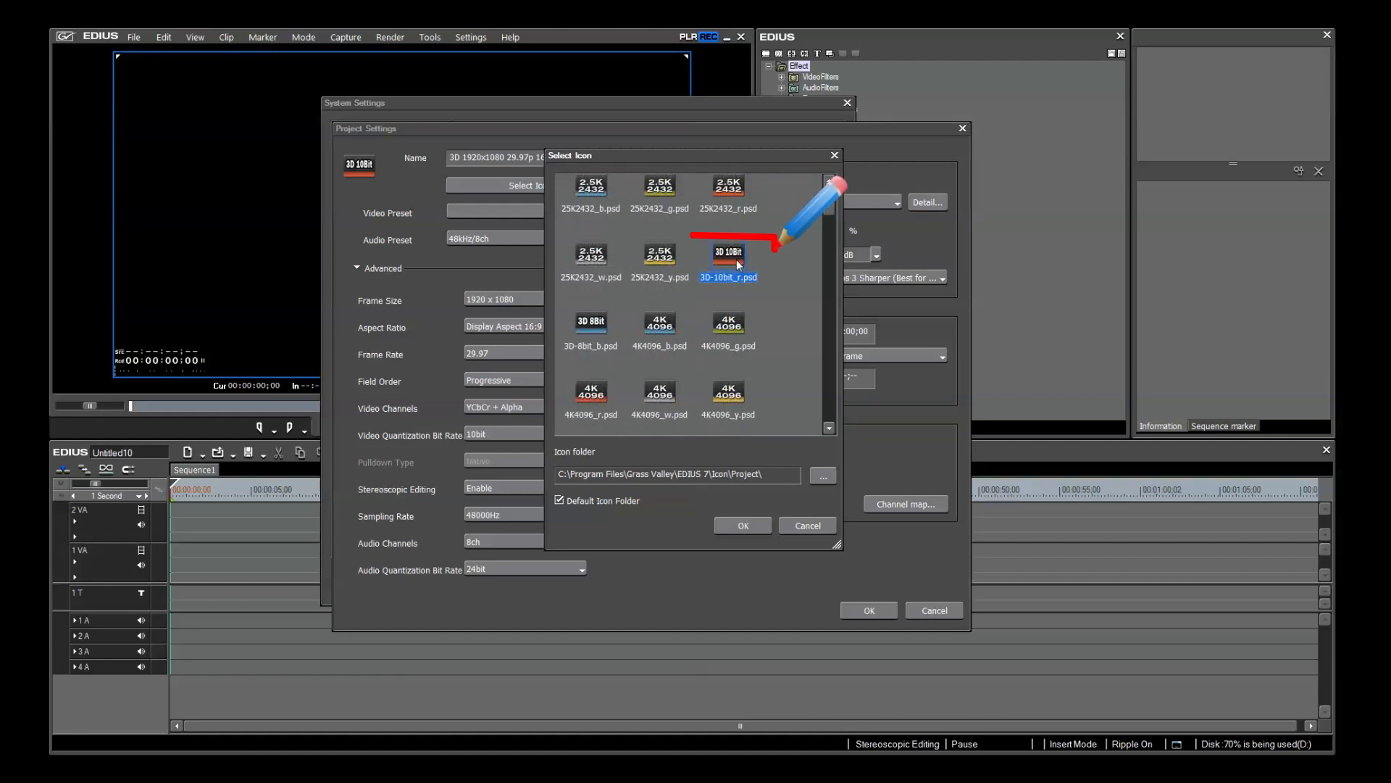
{"action": "left_click", "coordinate": [728, 255]}
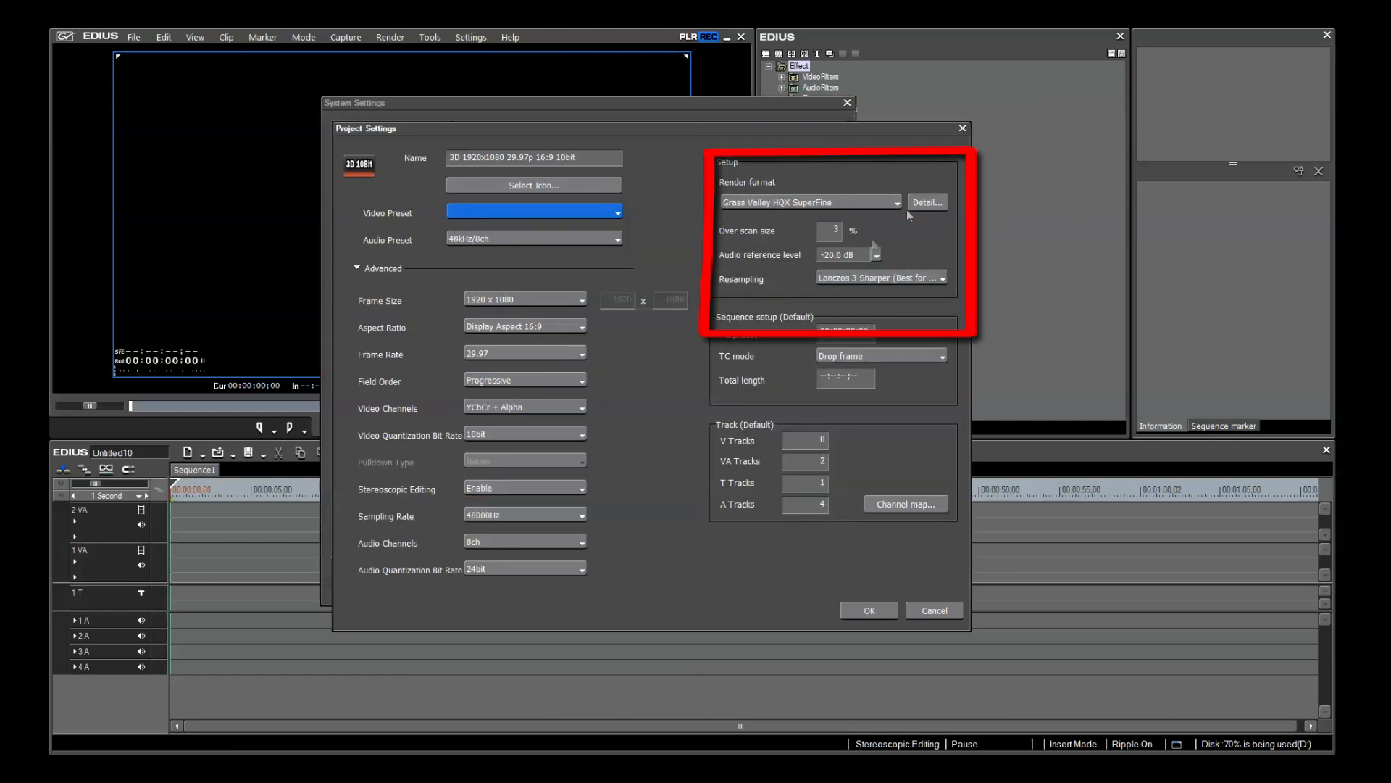
{"action": "mouse_move", "coordinate": [902, 207]}
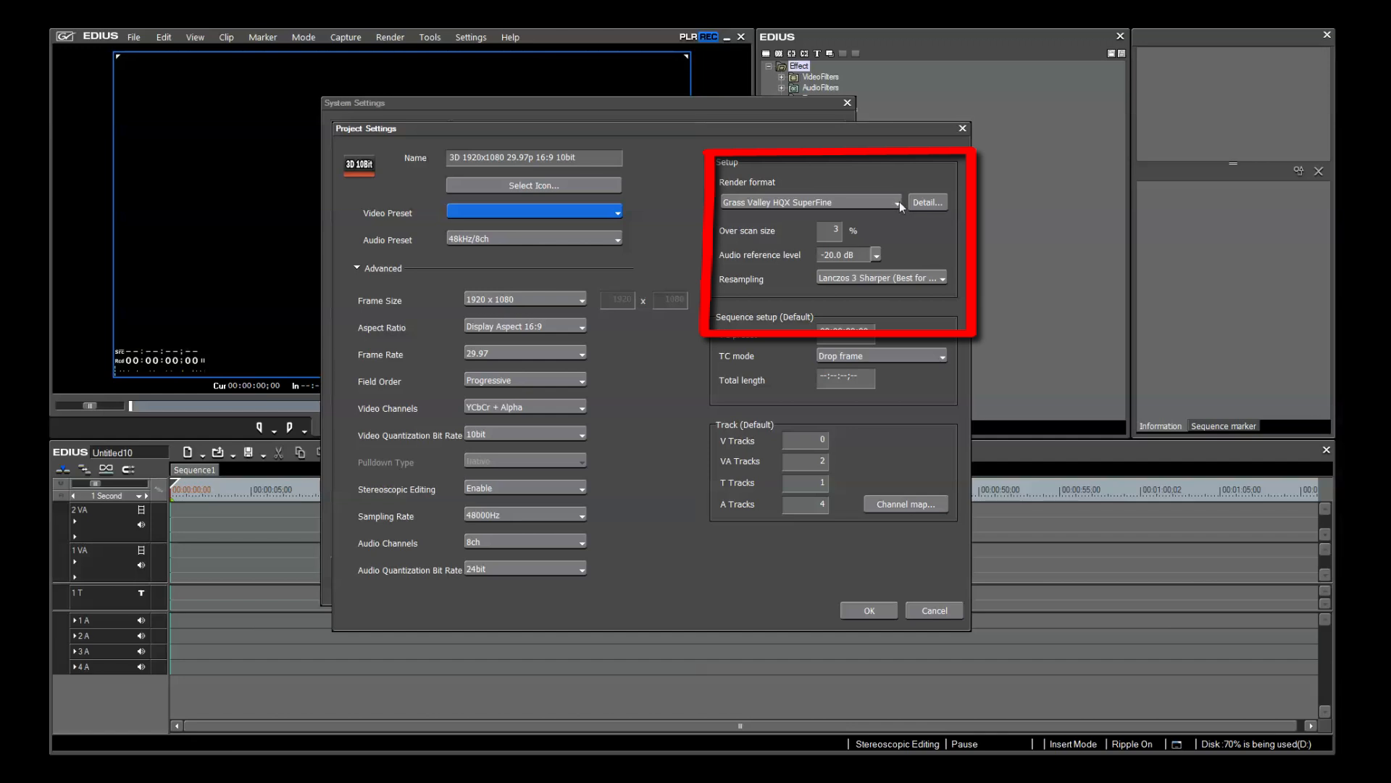
{"action": "mouse_move", "coordinate": [873, 284]}
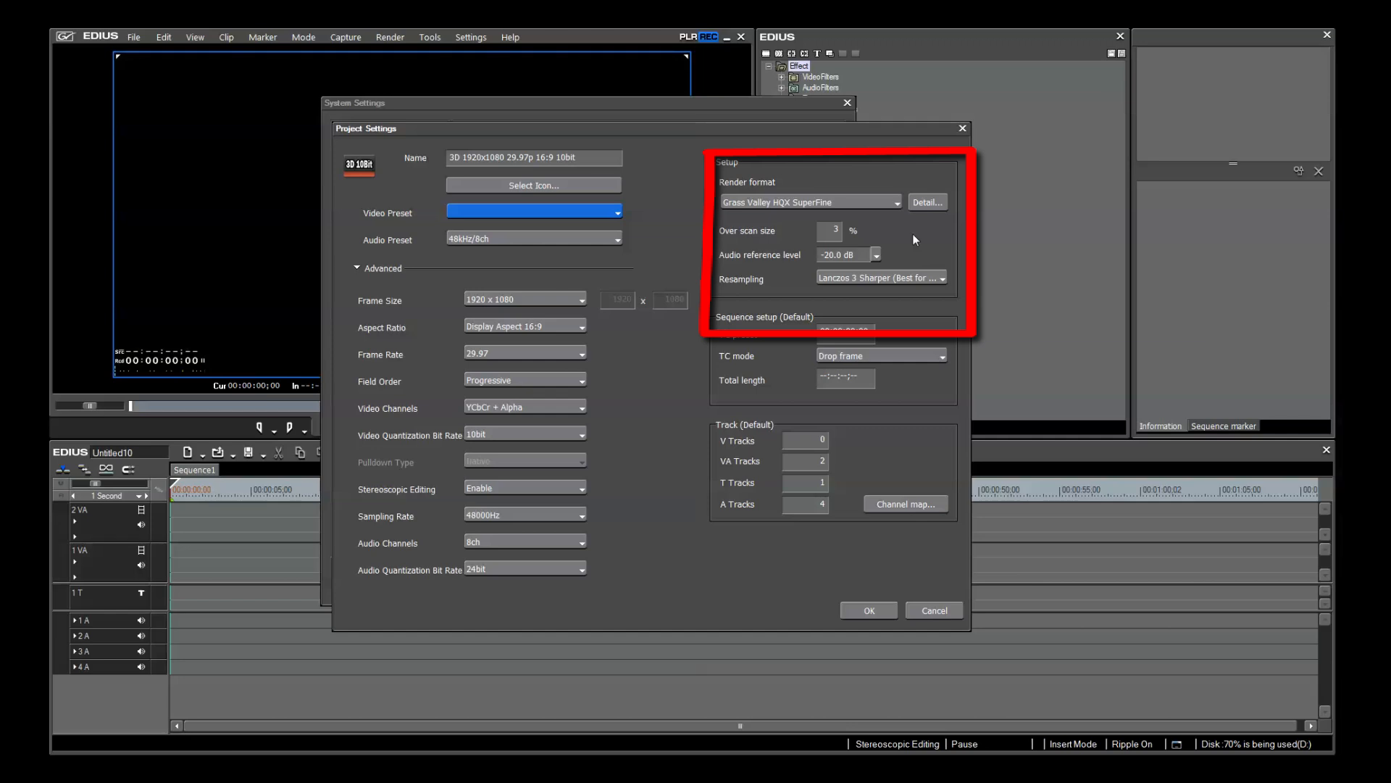
{"action": "mouse_move", "coordinate": [904, 220]}
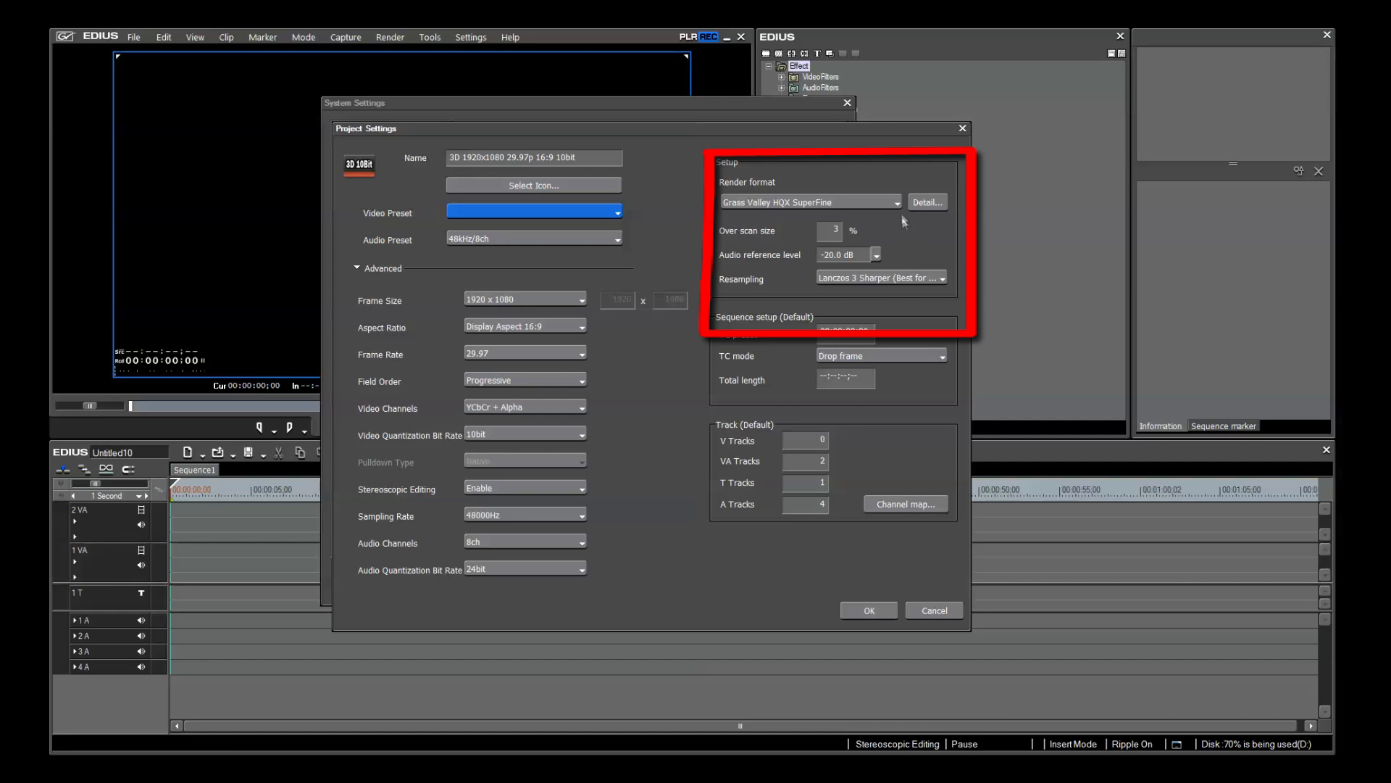
{"action": "mouse_move", "coordinate": [897, 210]}
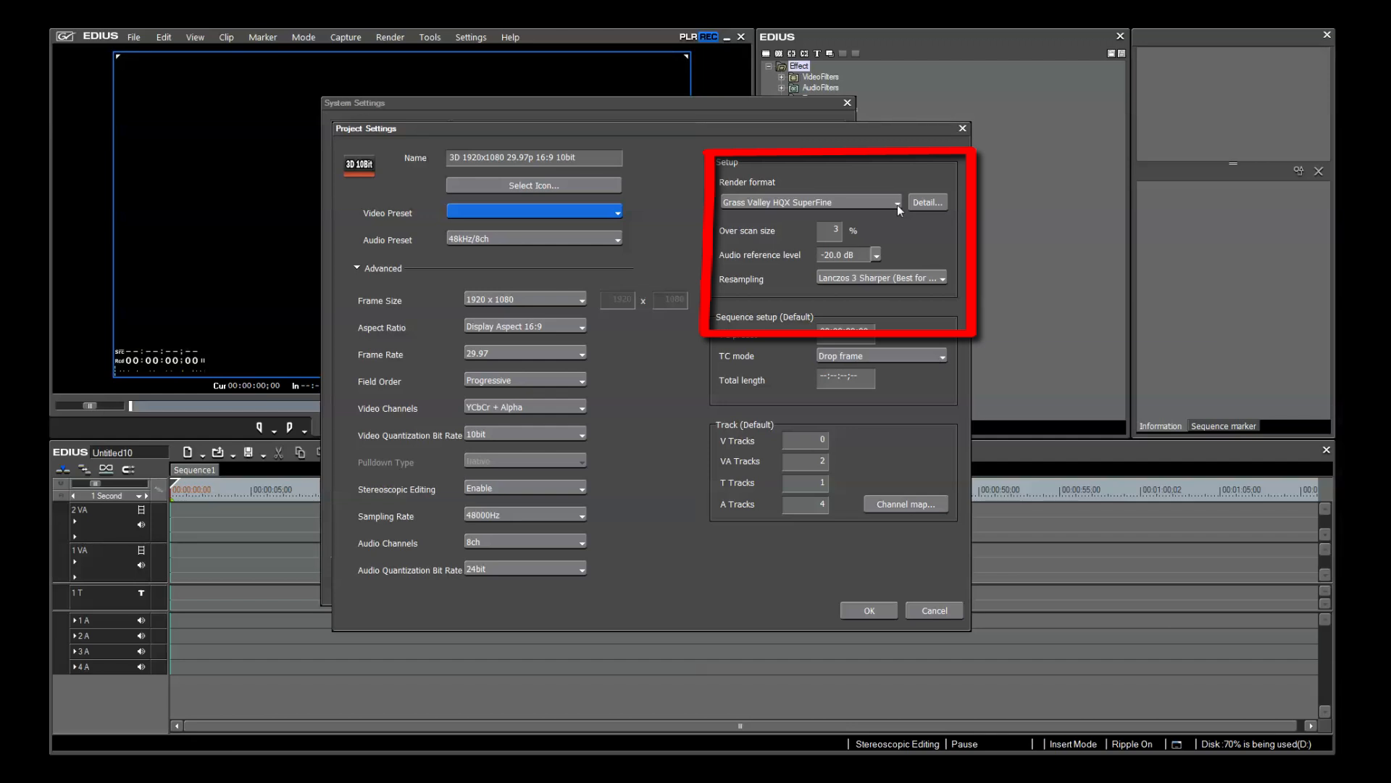
- Show the render format choices for the 3D 10-bit preset
{"action": "left_click", "coordinate": [898, 202]}
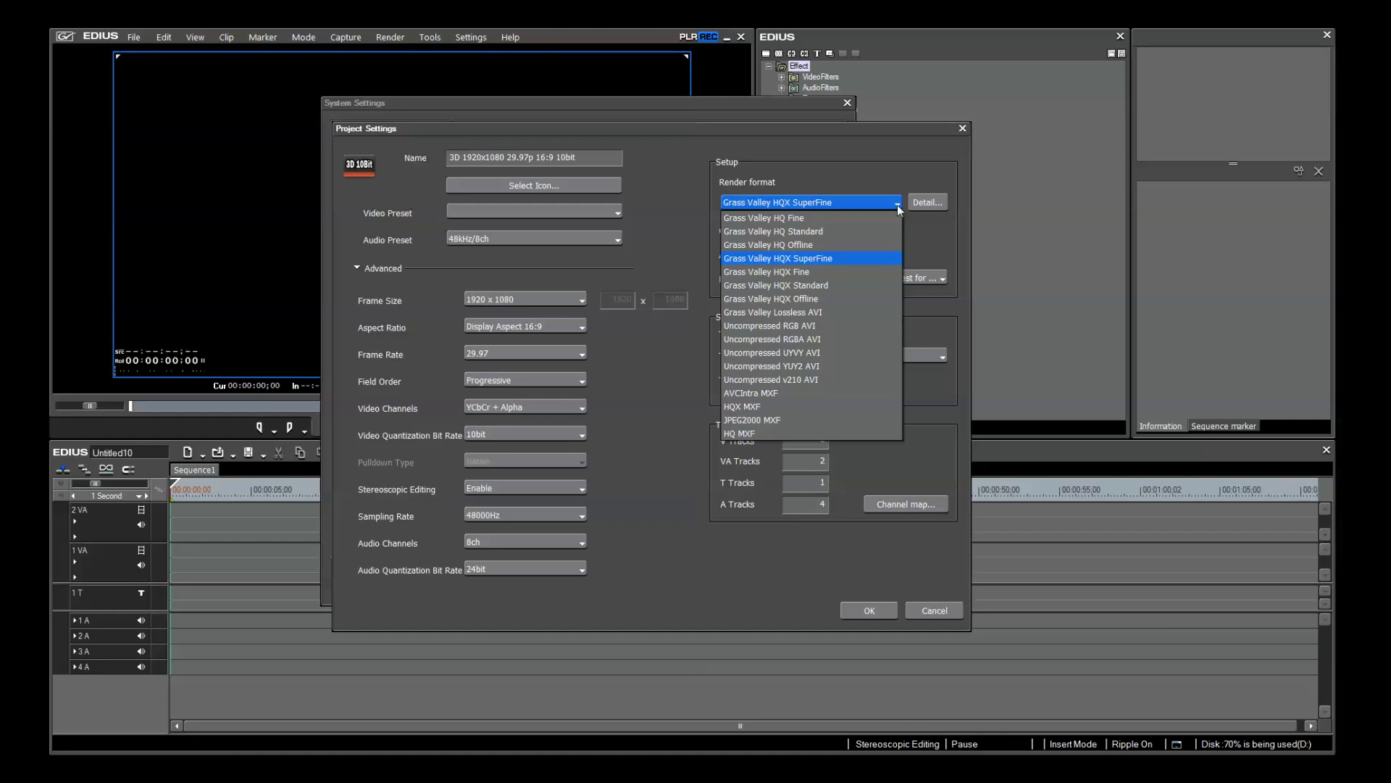
{"action": "mouse_move", "coordinate": [903, 216]}
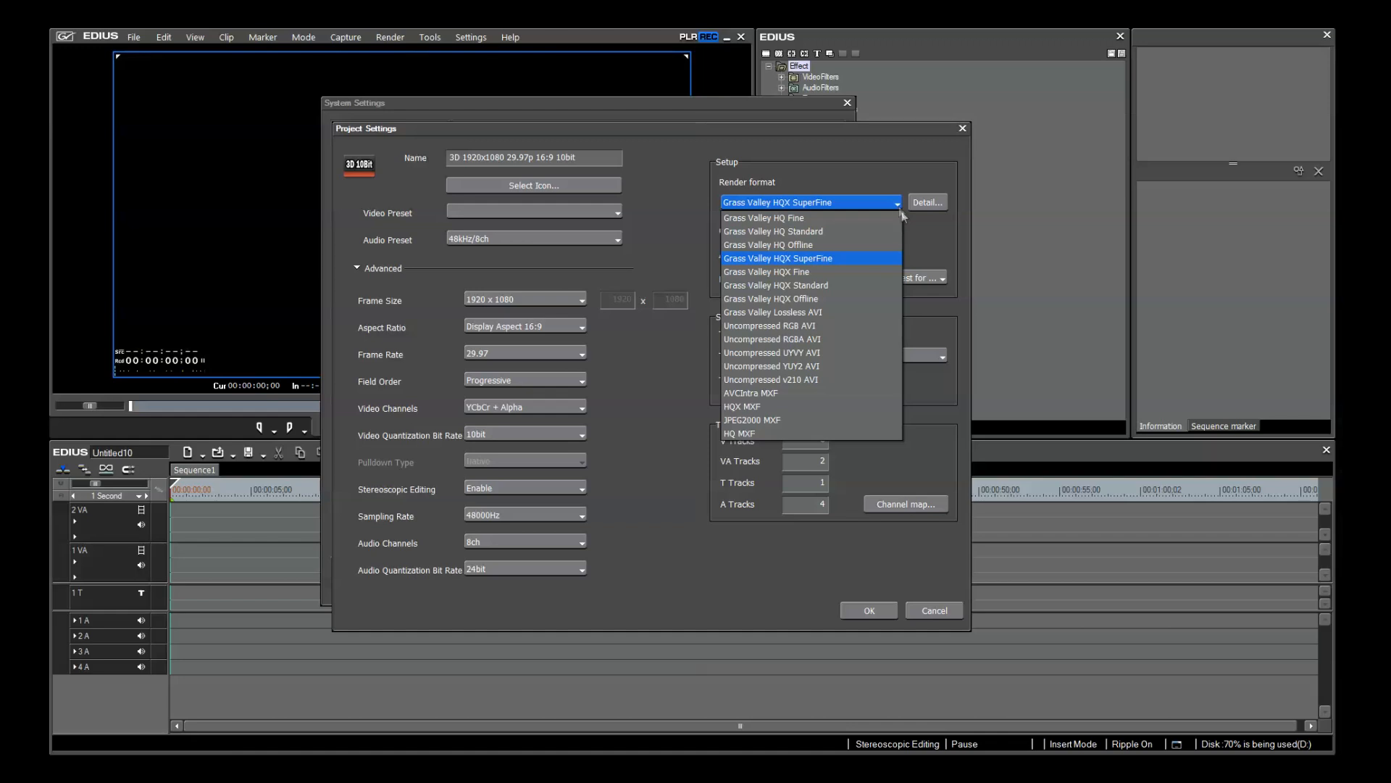
{"action": "mouse_move", "coordinate": [828, 263]}
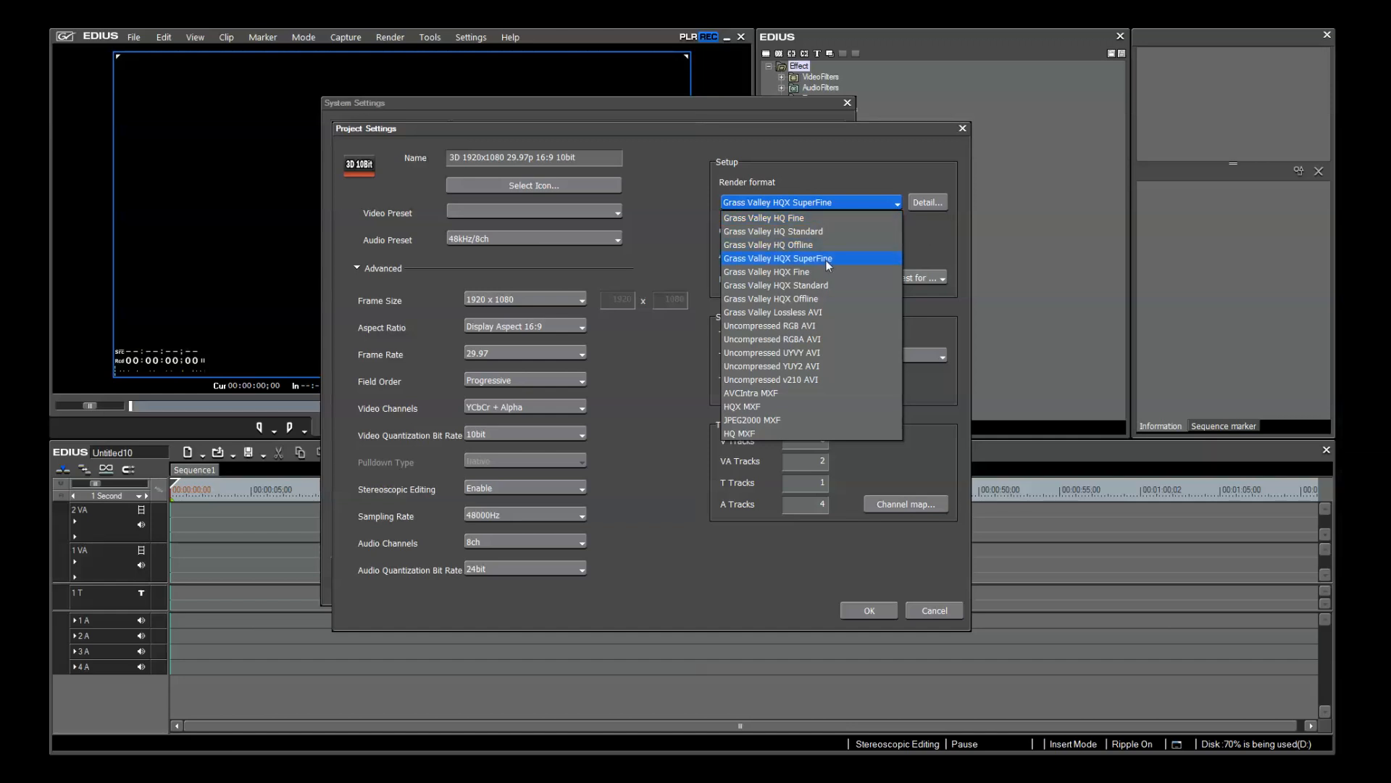
{"action": "mouse_move", "coordinate": [766, 218]}
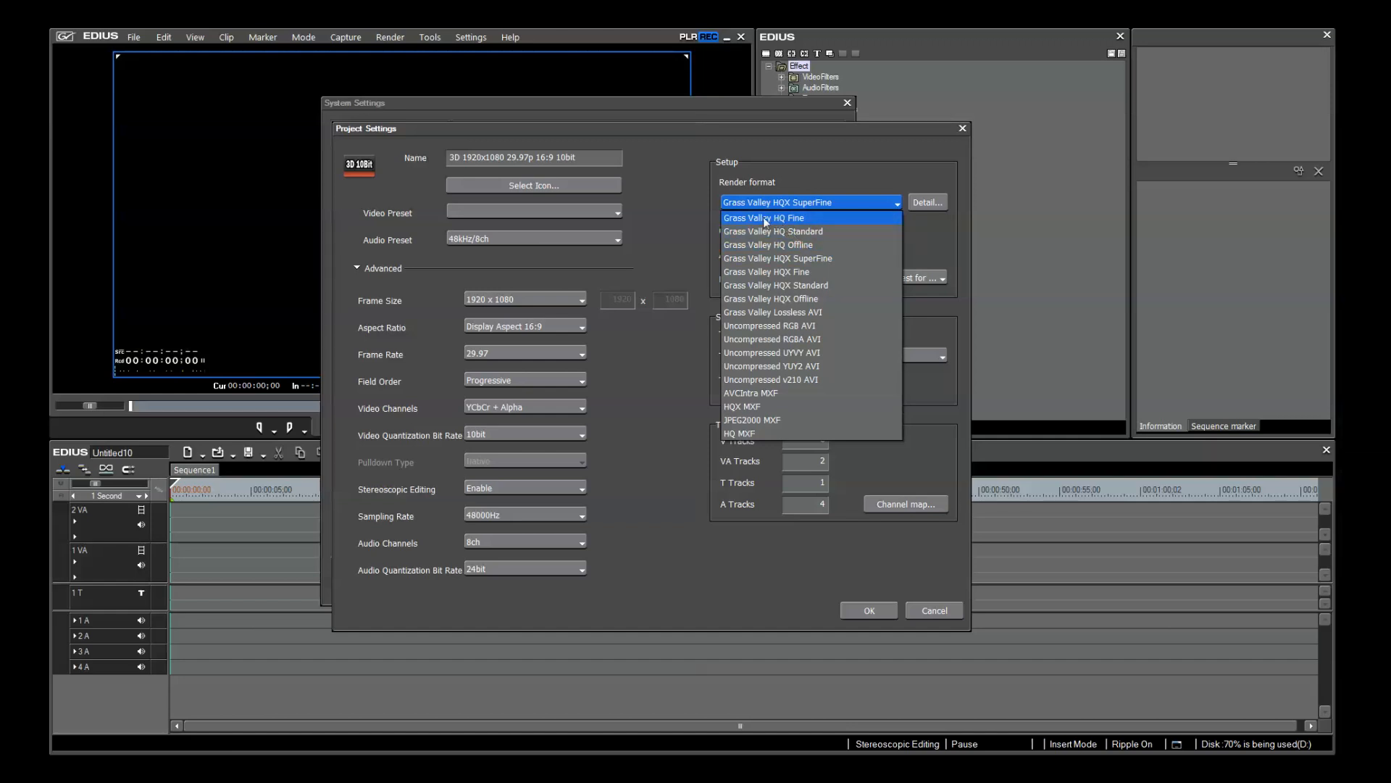
{"action": "mouse_move", "coordinate": [777, 258]}
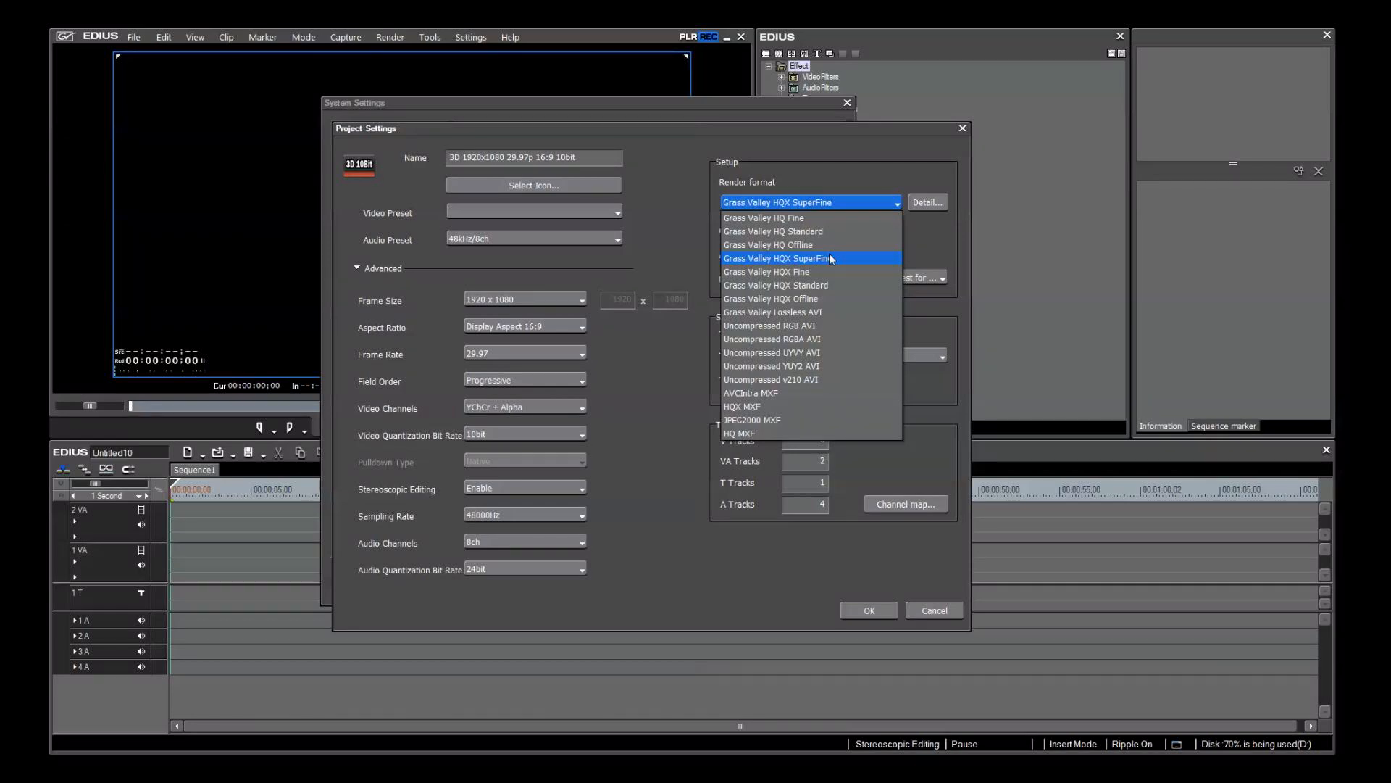
{"action": "mouse_move", "coordinate": [795, 223]}
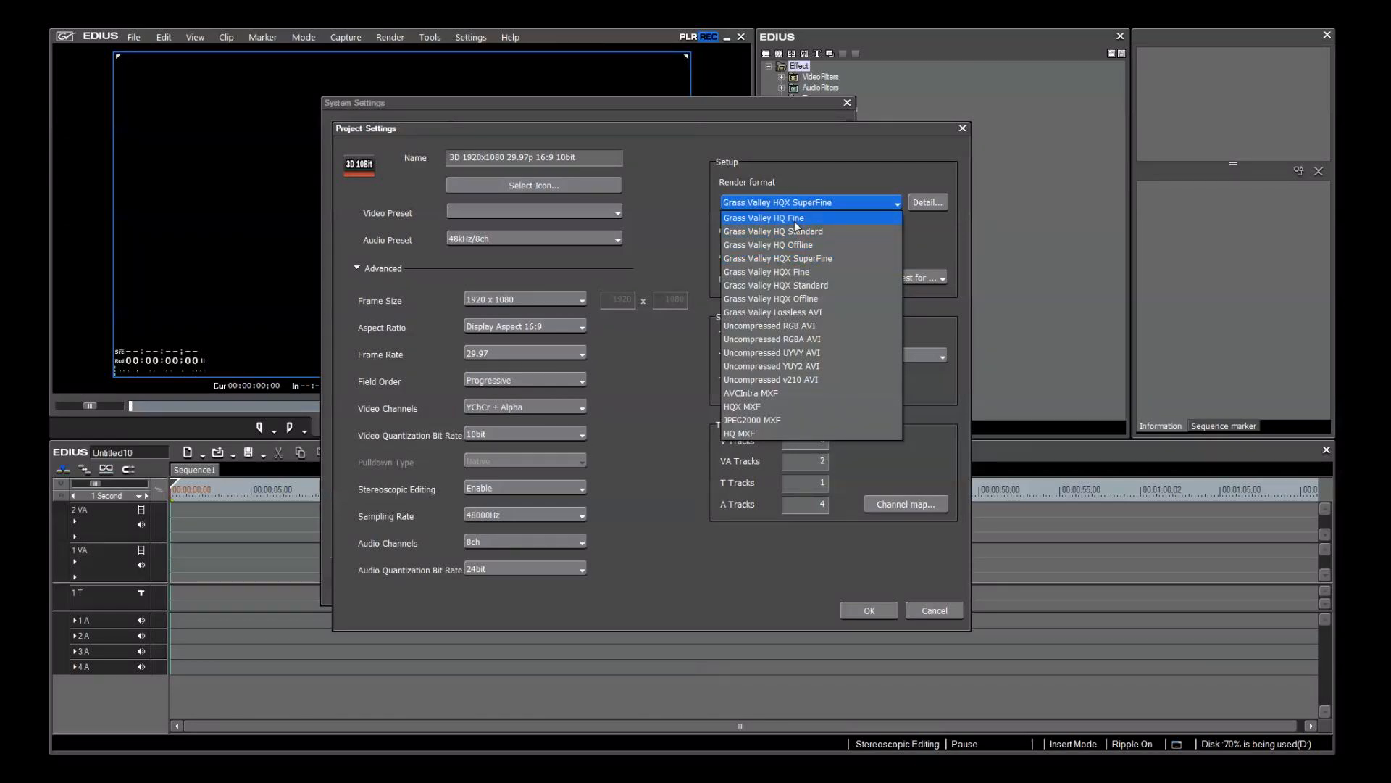
- Close the render format list, leaving Grass Valley HQX SuperFine selected
{"action": "left_click", "coordinate": [810, 202]}
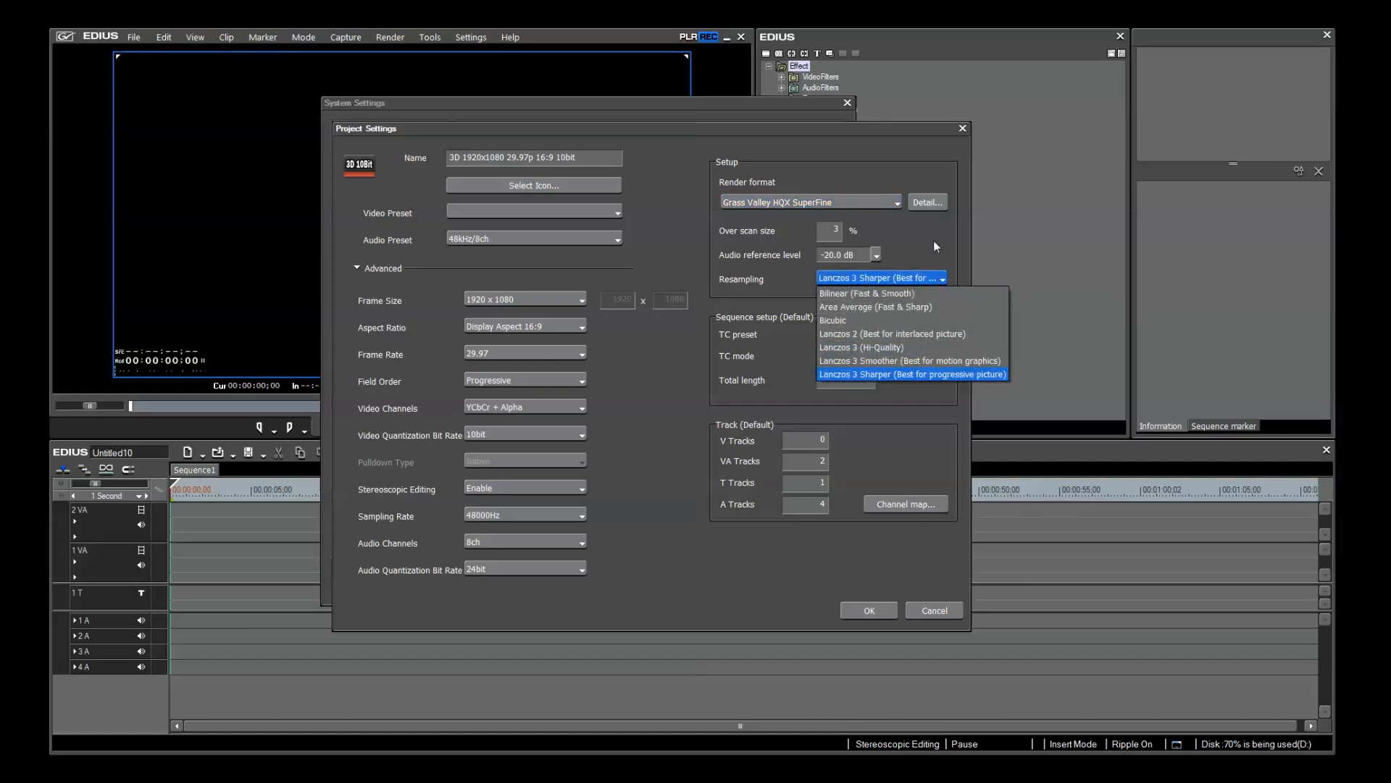
{"action": "mouse_move", "coordinate": [927, 368]}
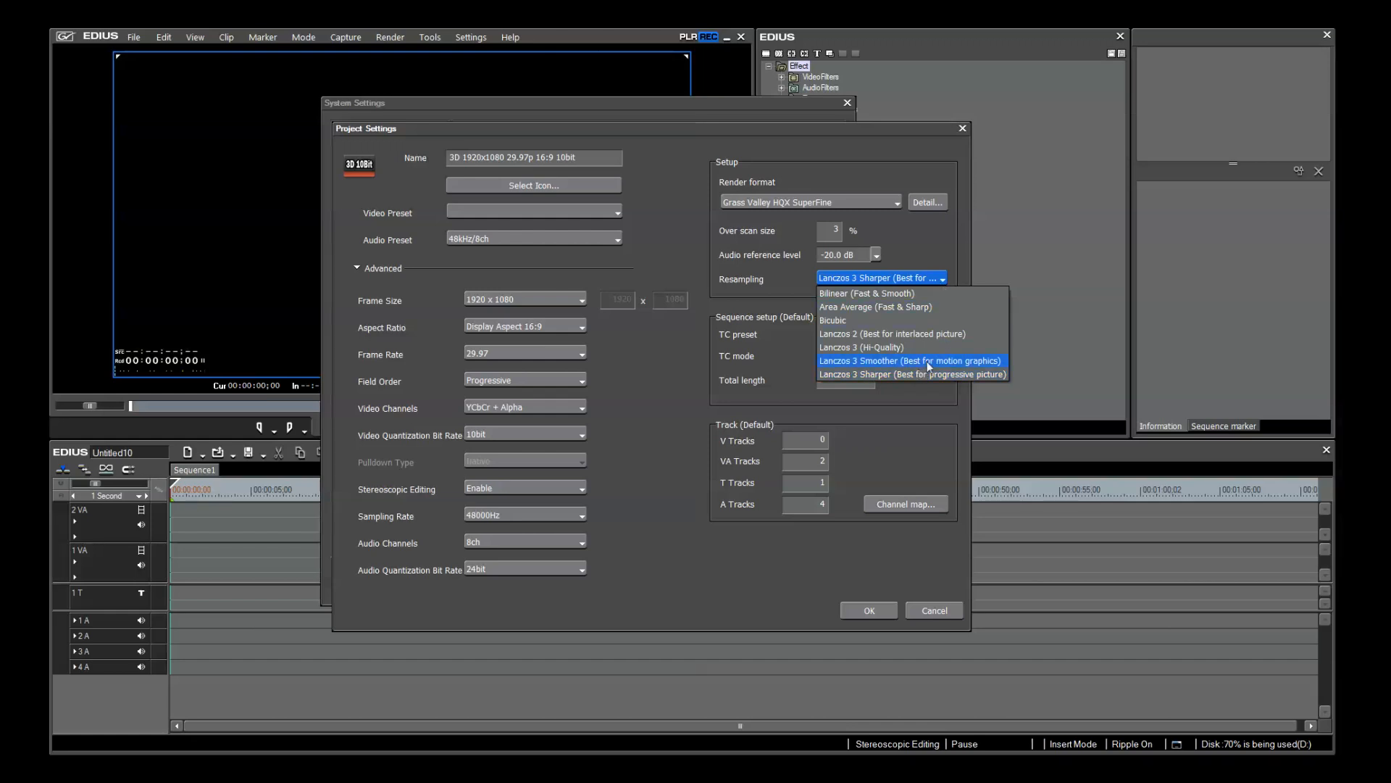
{"action": "mouse_move", "coordinate": [926, 347]}
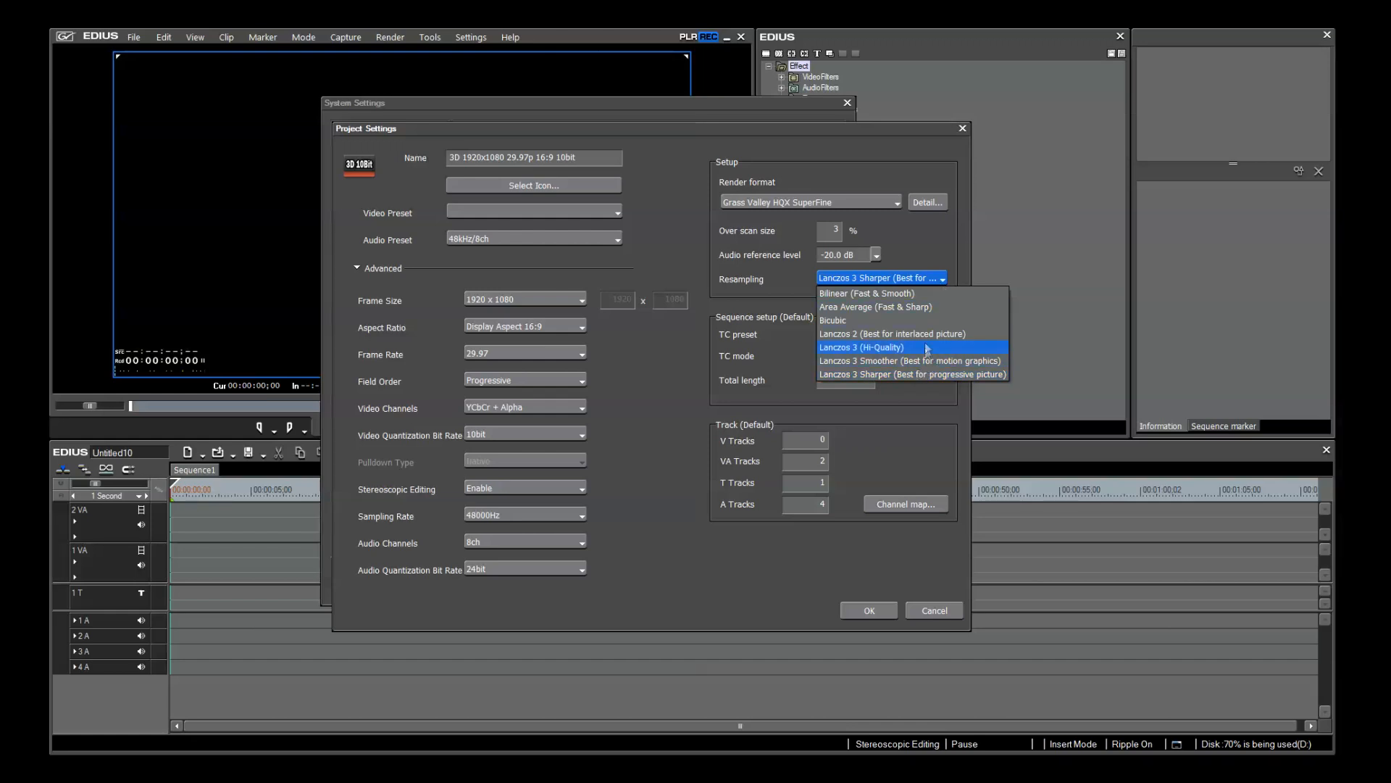
{"action": "mouse_move", "coordinate": [927, 333]}
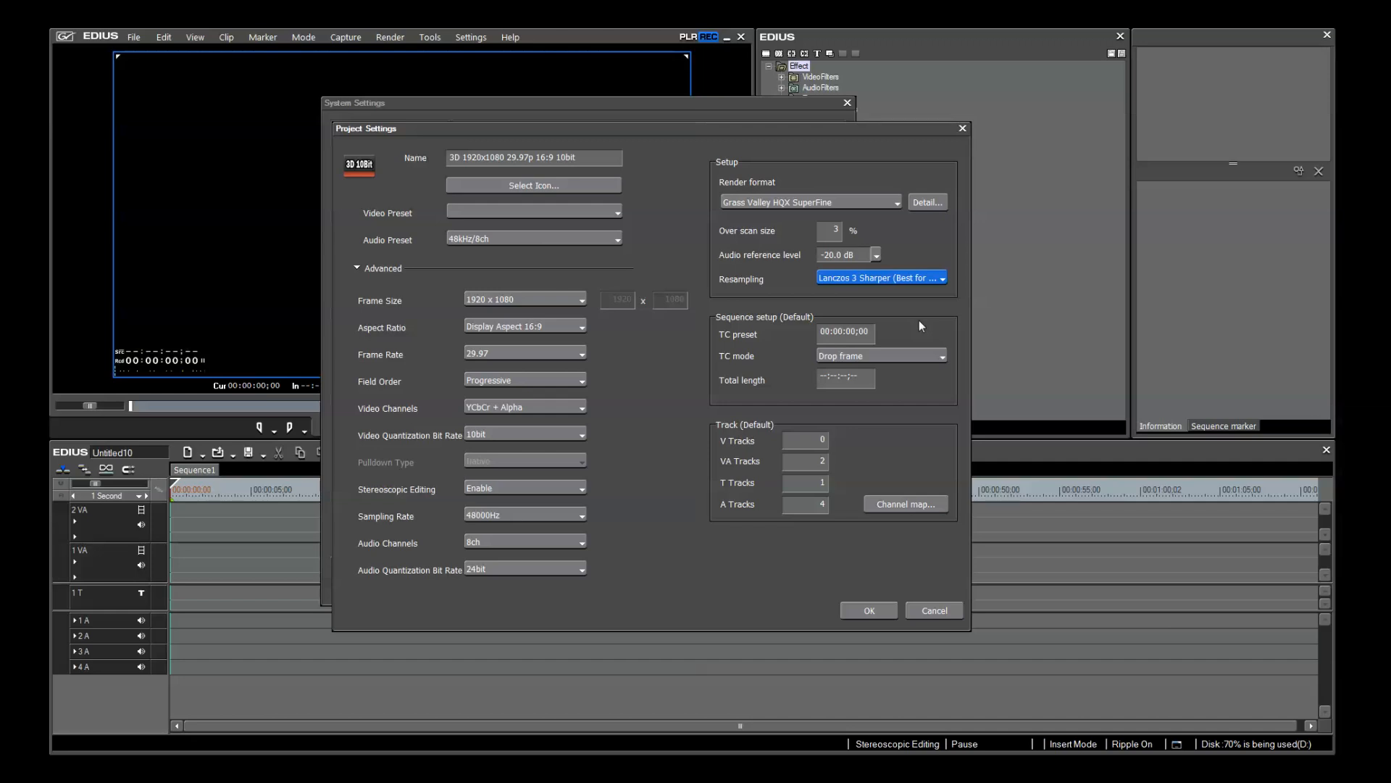
{"action": "mouse_move", "coordinate": [639, 508]}
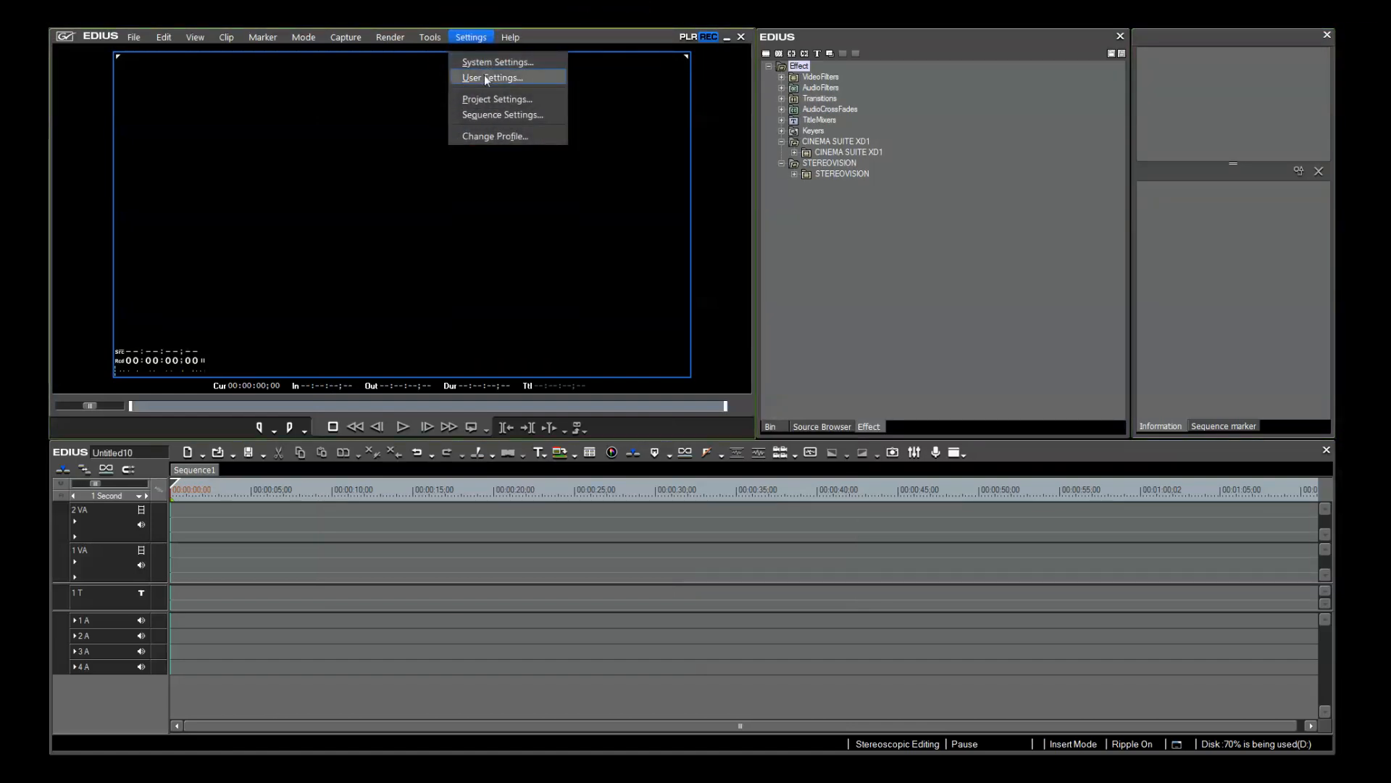
- In User Settings under Application > Other, set the Default Titler to VisTitle
{"action": "left_click", "coordinate": [493, 78]}
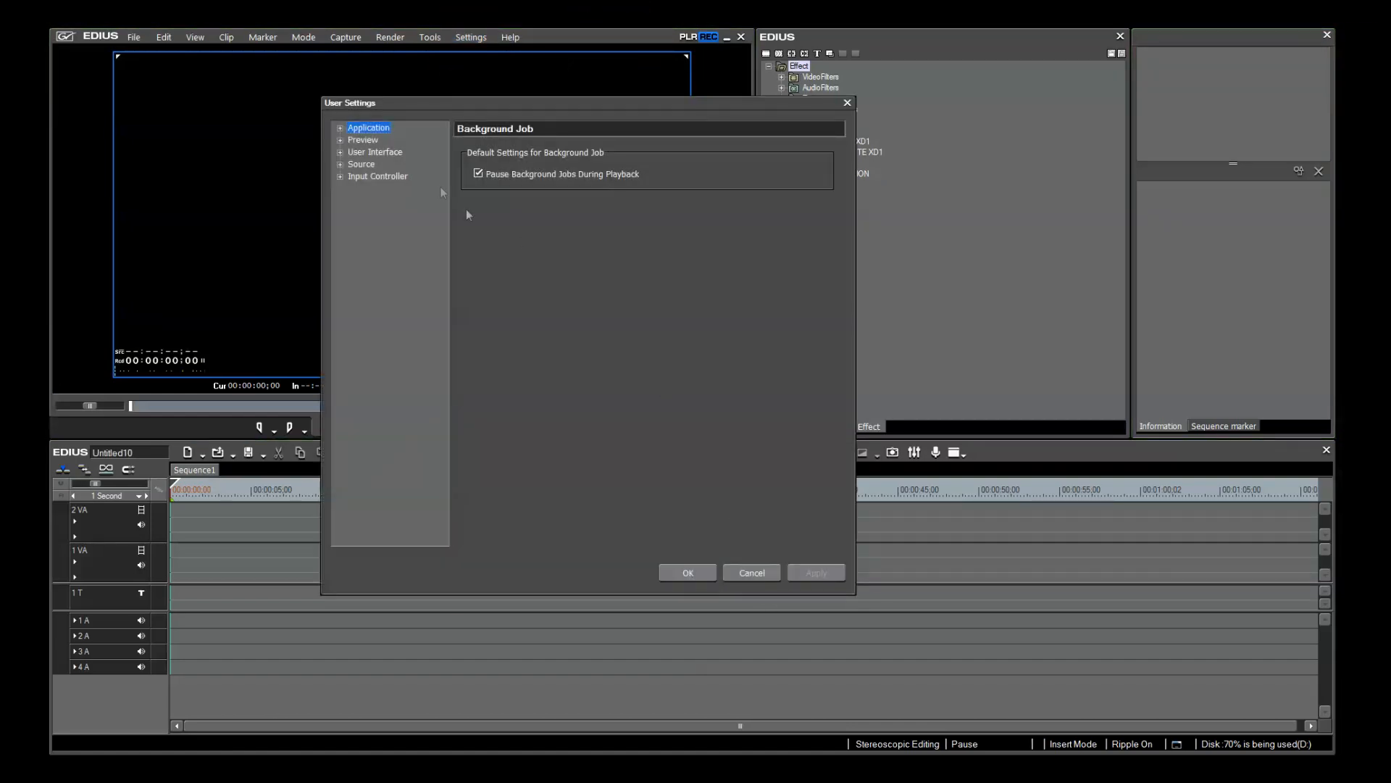
{"action": "left_click", "coordinate": [339, 128]}
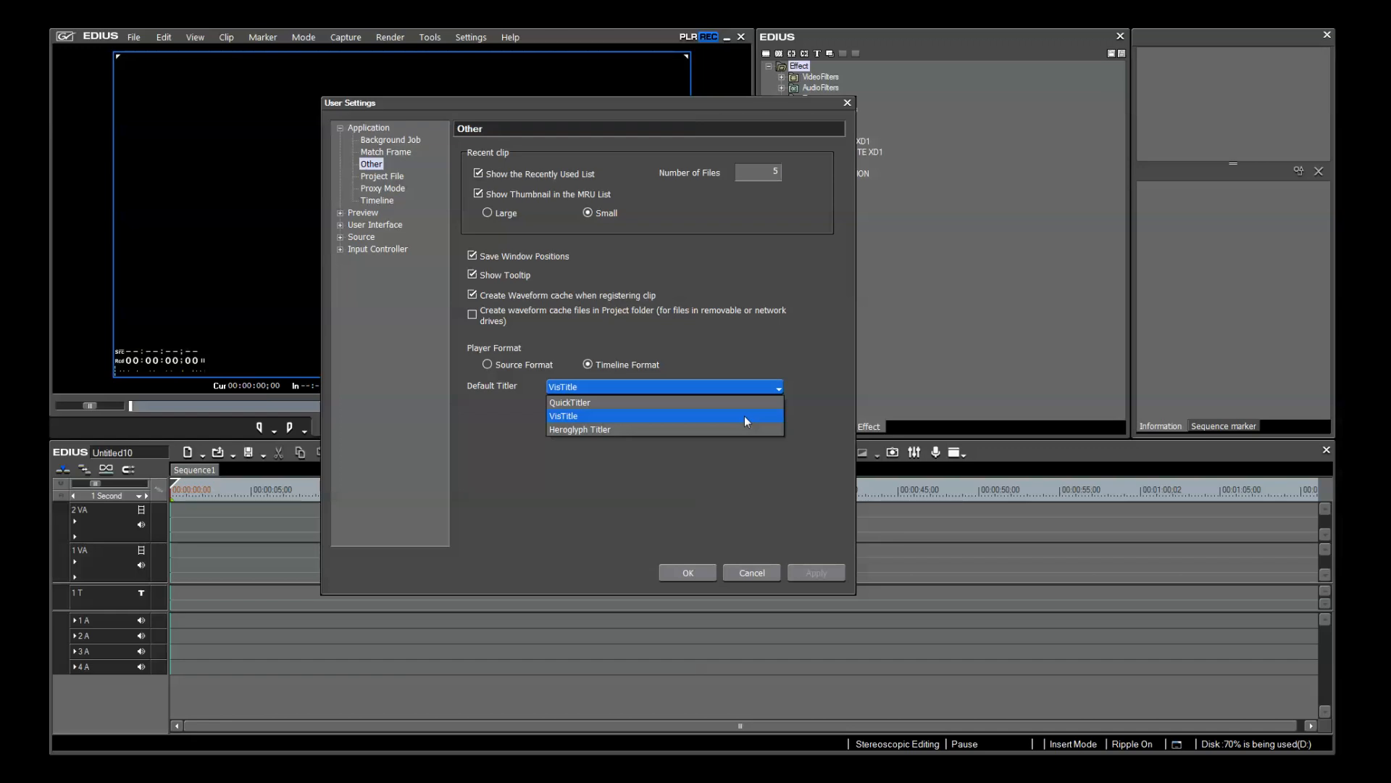
{"action": "left_click", "coordinate": [592, 416]}
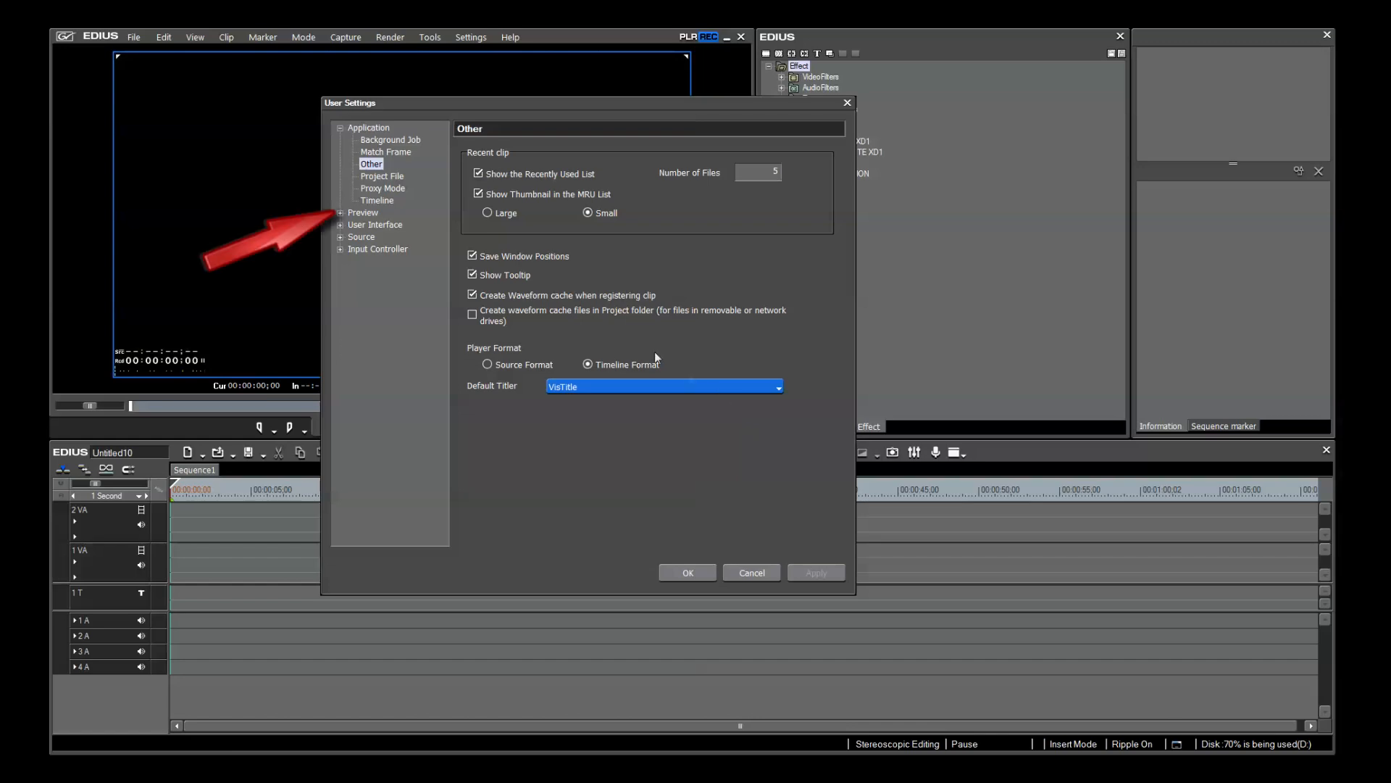
- Set the Preview > On Screen Display size to Small
{"action": "left_click", "coordinate": [340, 213]}
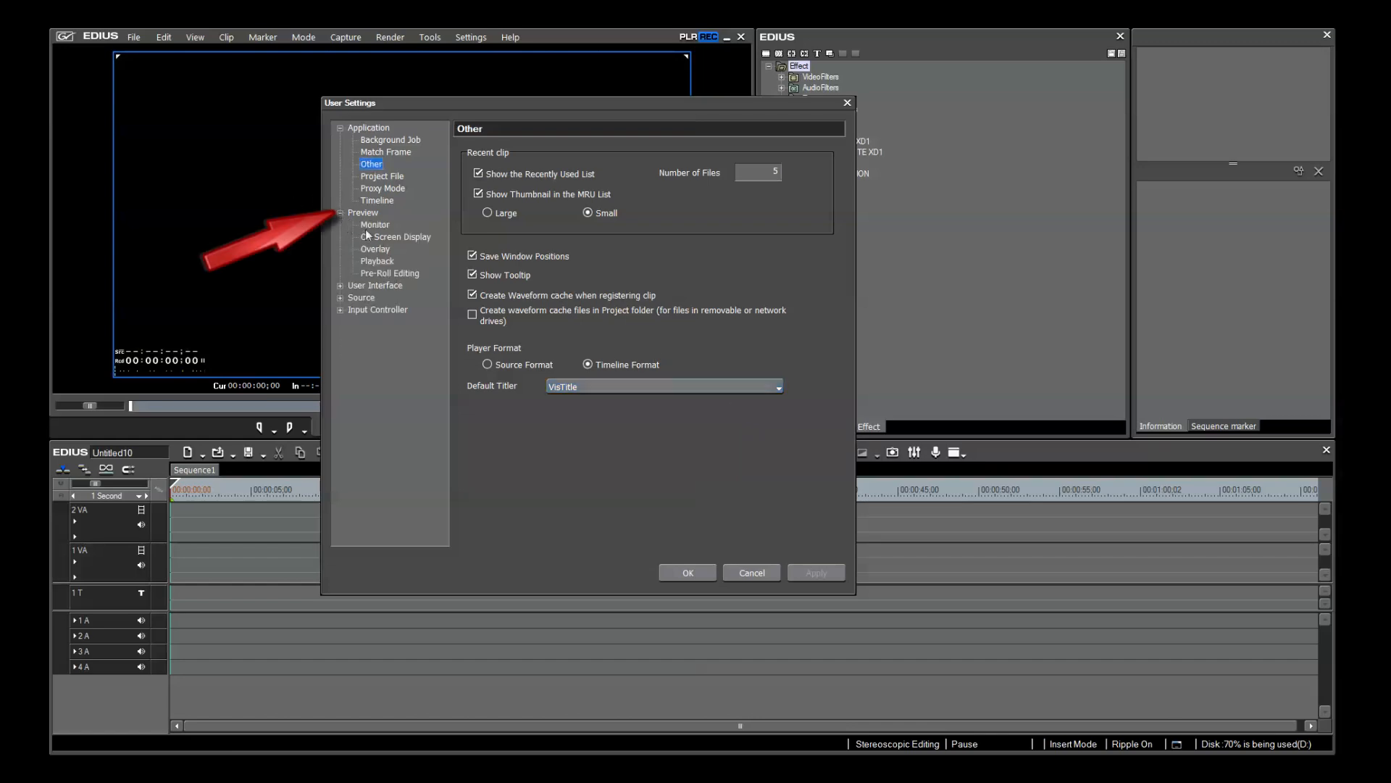
{"action": "left_click", "coordinate": [395, 236]}
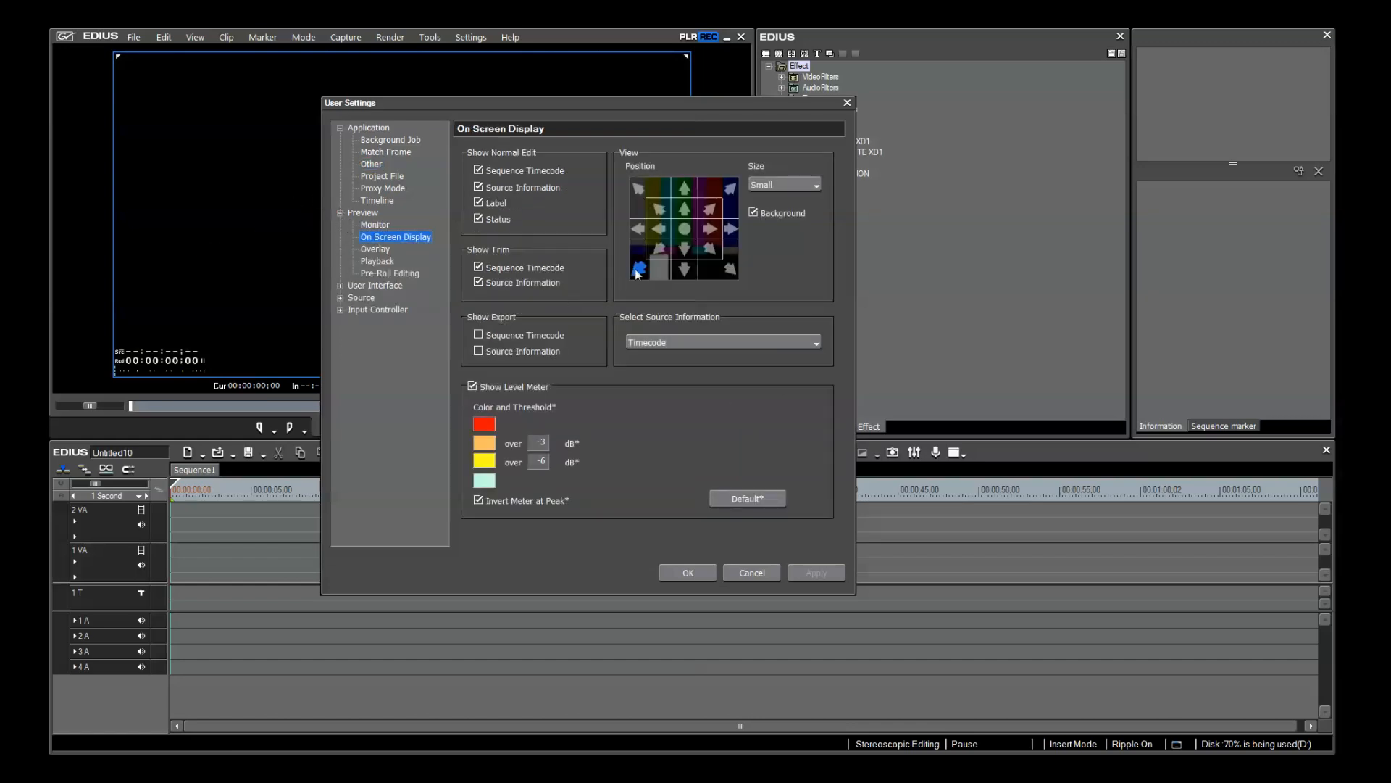
{"action": "left_click", "coordinate": [816, 184]}
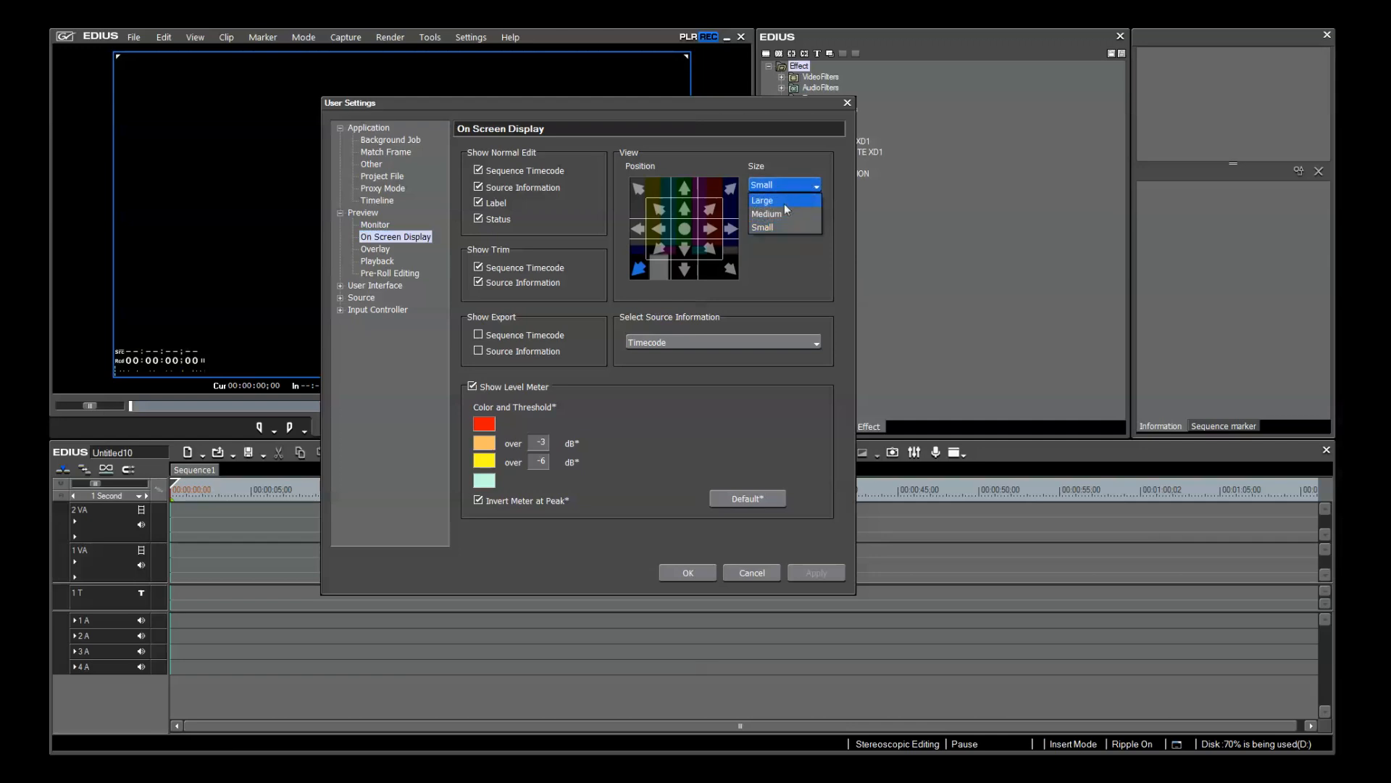
{"action": "left_click", "coordinate": [762, 227]}
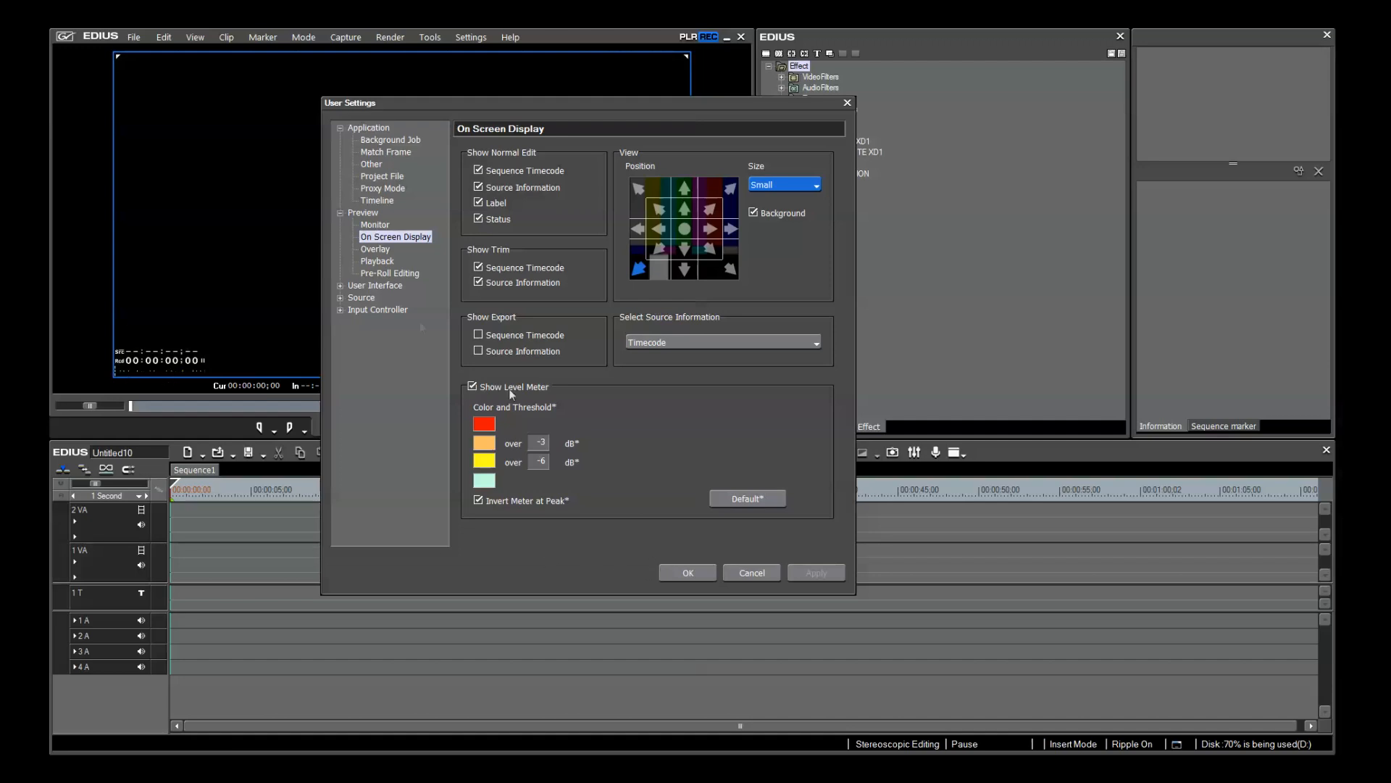
- Review the timeline's User Interface buttons, select Toggle Palette Display, and confirm with OK
{"action": "left_click", "coordinate": [341, 284]}
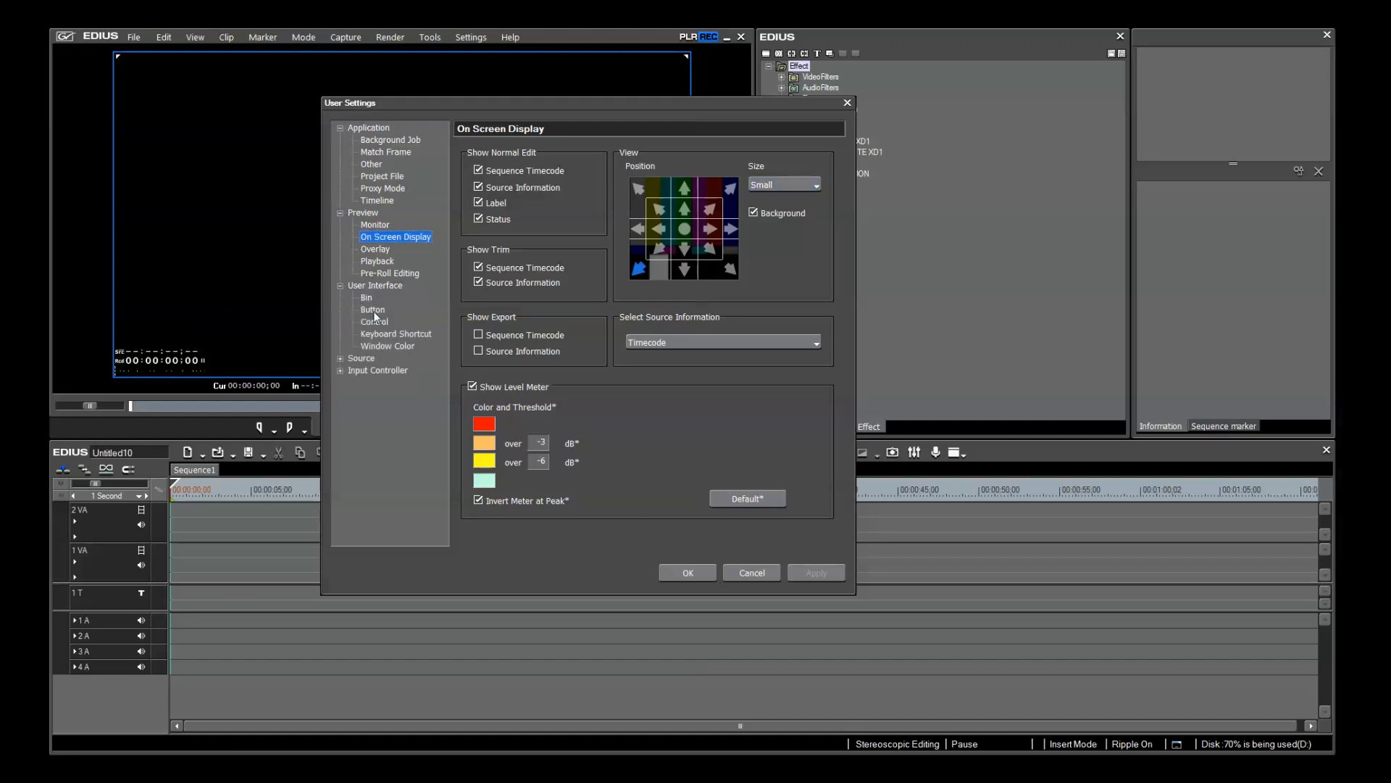
{"action": "left_click", "coordinate": [372, 309]}
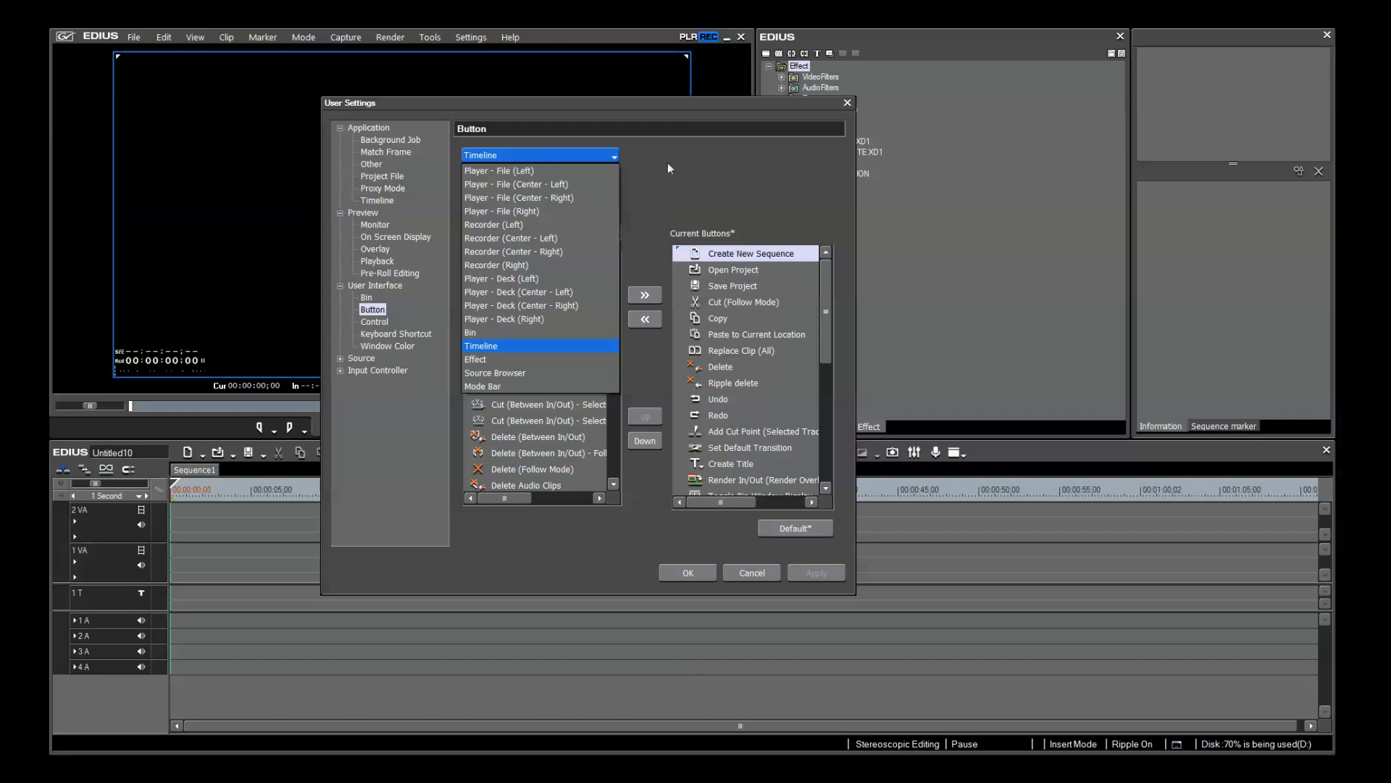
{"action": "mouse_move", "coordinate": [495, 350]}
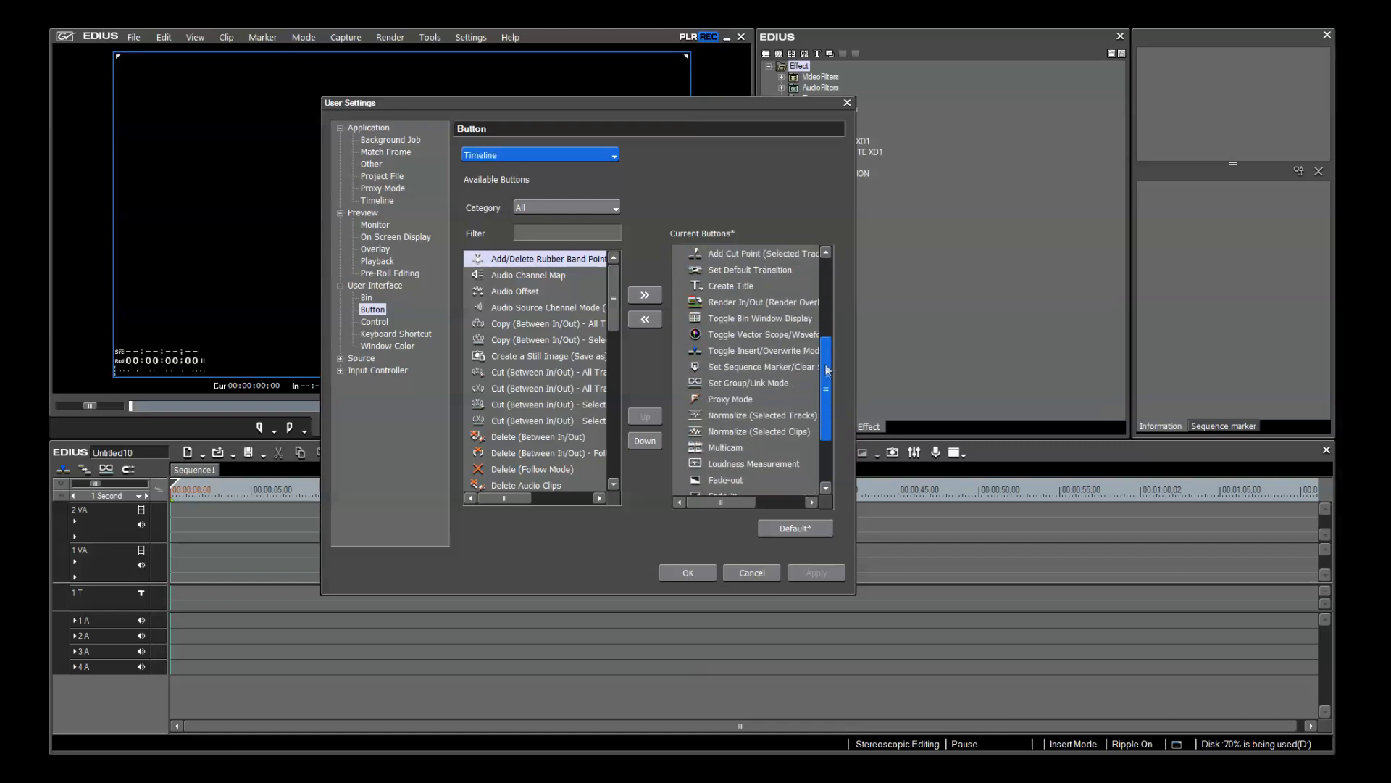
{"action": "scroll", "scroll_direction": "down", "scroll_amount": 3}
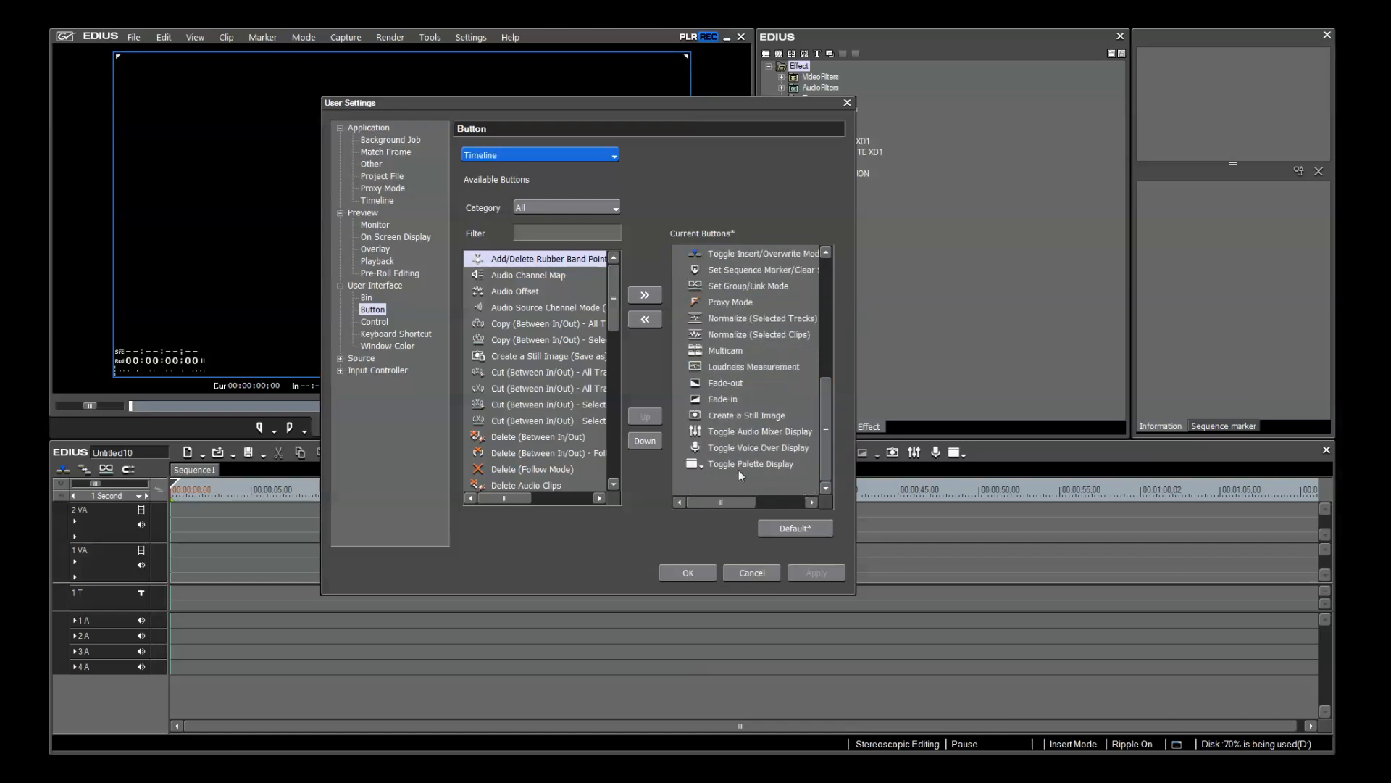
{"action": "left_click", "coordinate": [645, 416]}
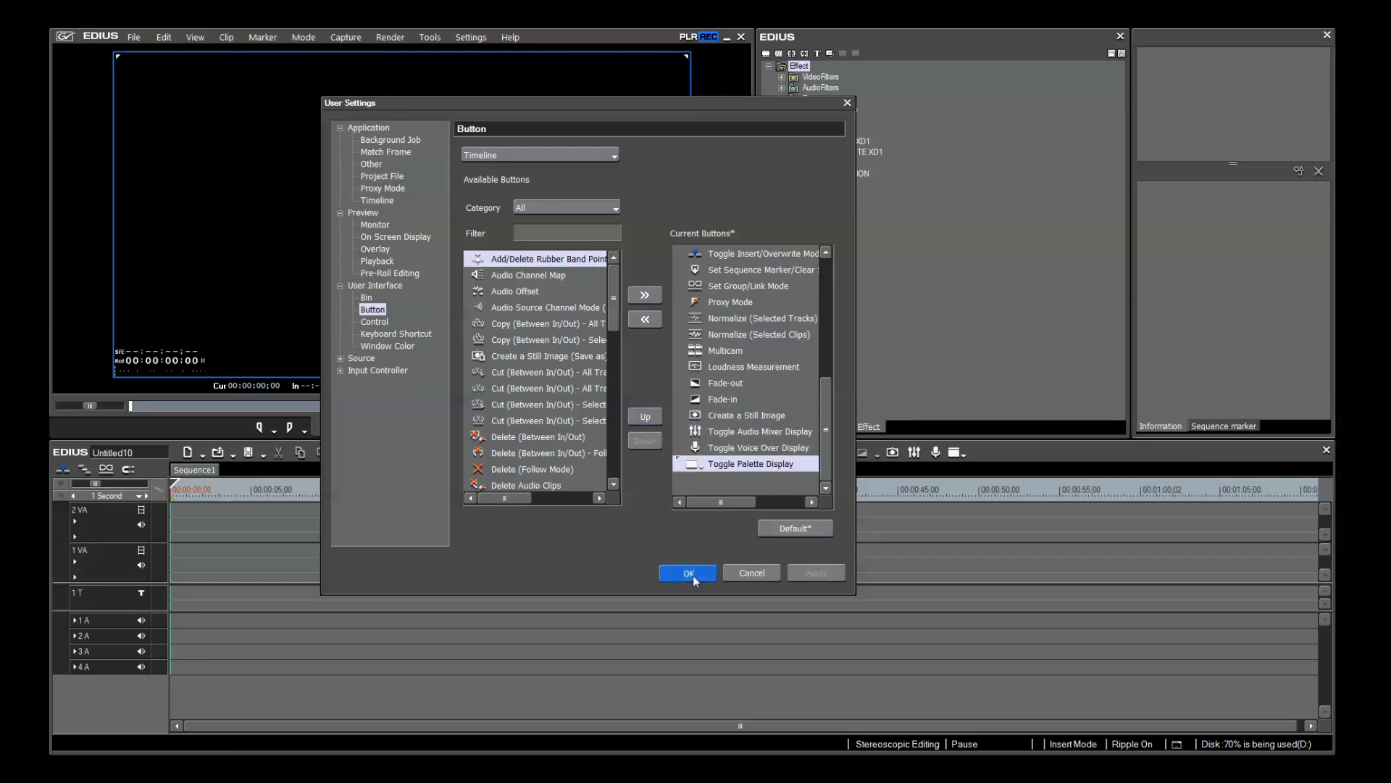
{"action": "left_click", "coordinate": [687, 573]}
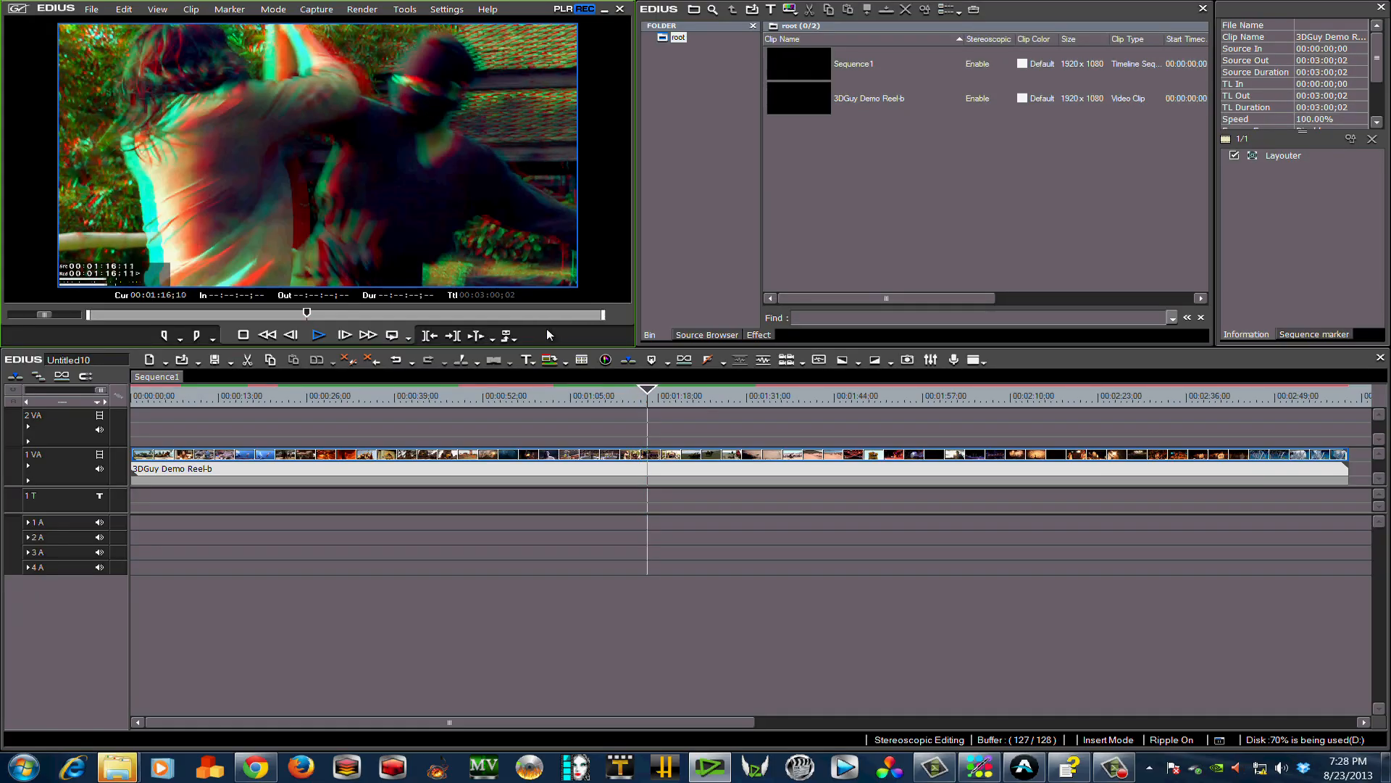